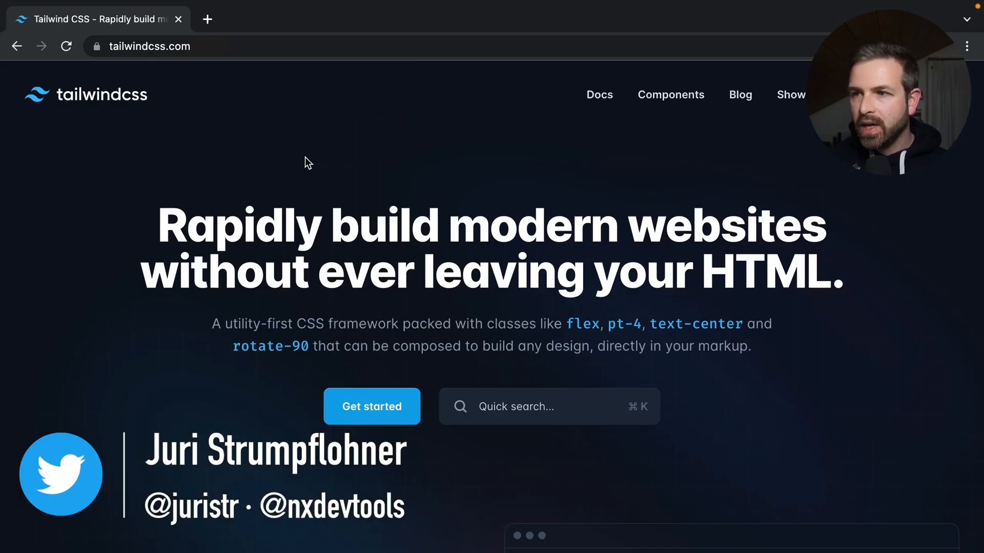
pyautogui.moveTo(349, 183)
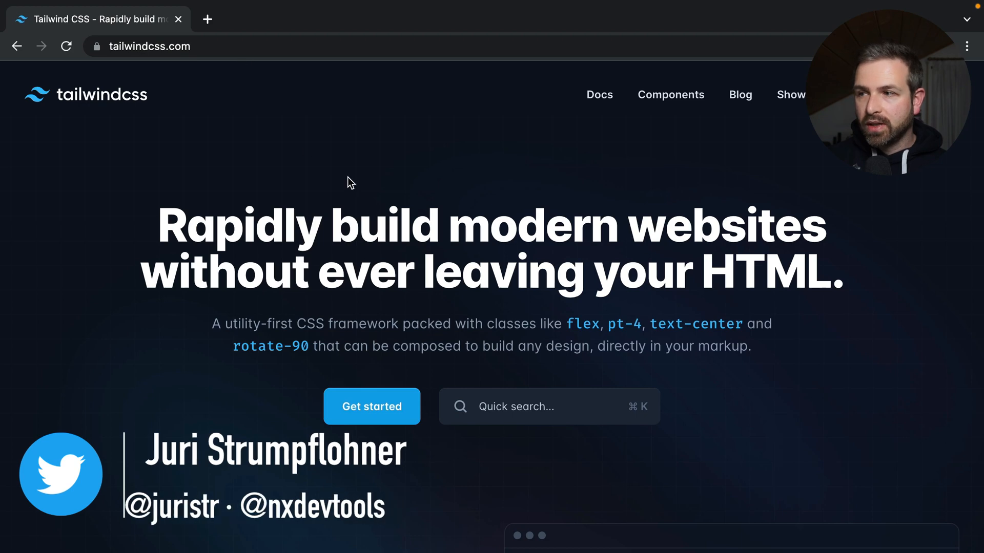
# Review the Get started installation page through the Tailwind CLI install, config and directives steps.
pyautogui.click(370, 406)
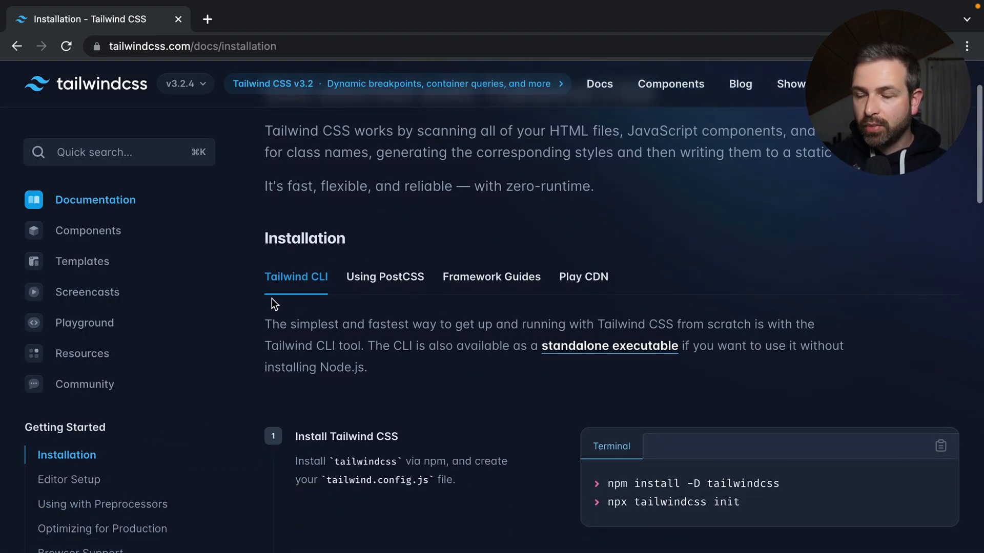
pyautogui.scroll(-3)
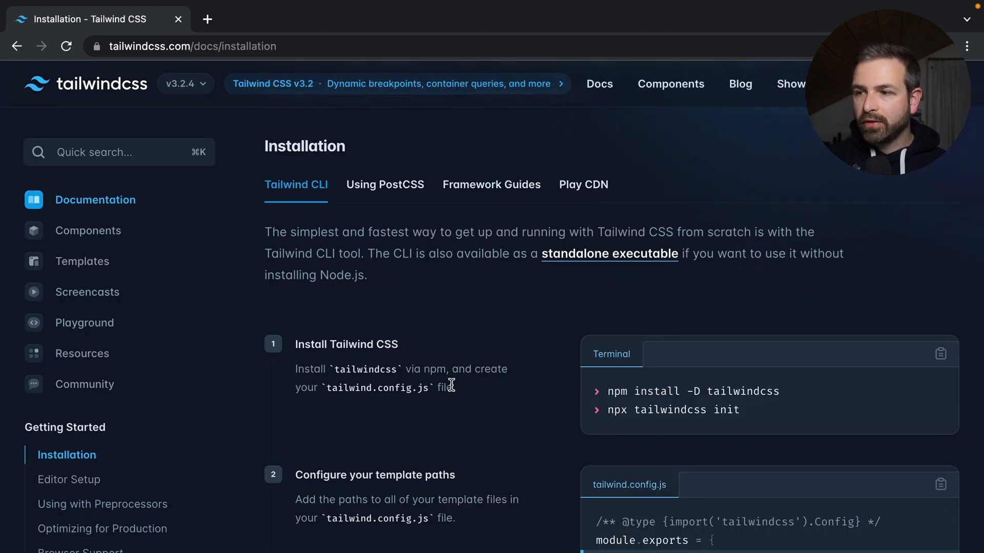
pyautogui.moveTo(477, 402)
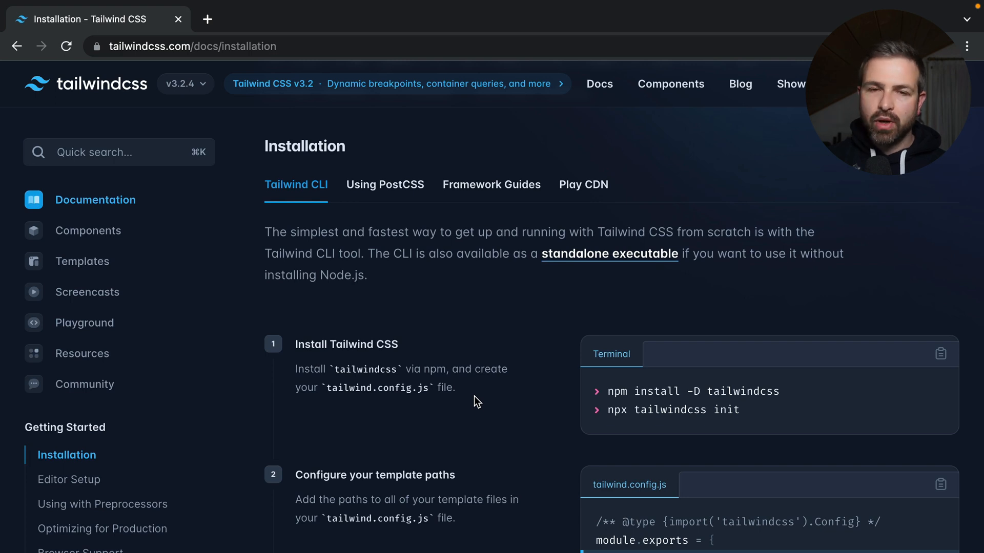
pyautogui.moveTo(295, 189)
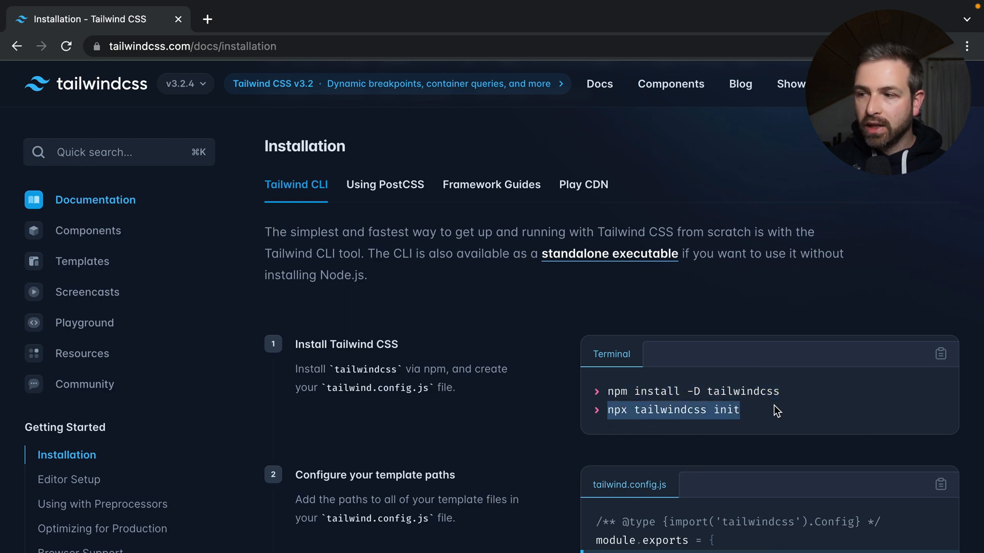
pyautogui.scroll(-3)
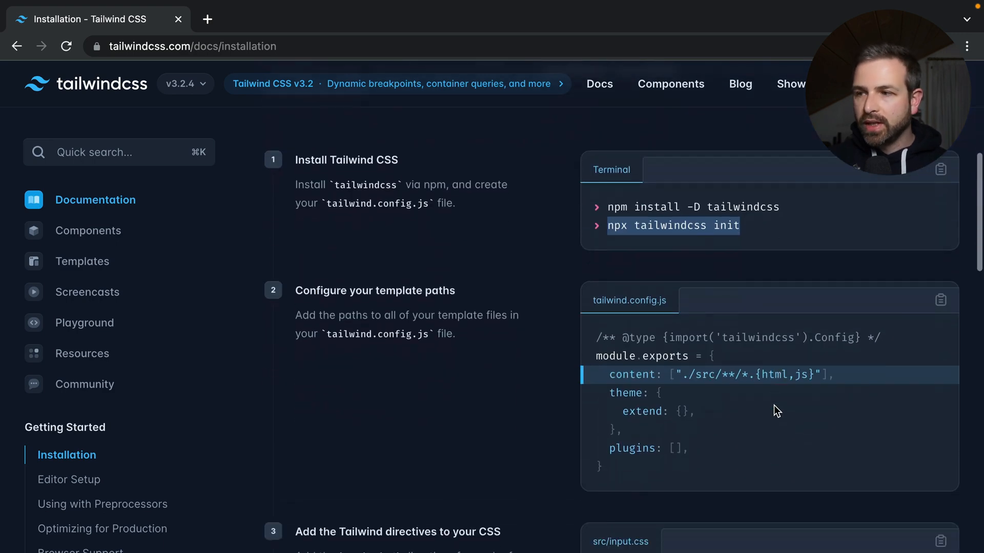
pyautogui.scroll(-3)
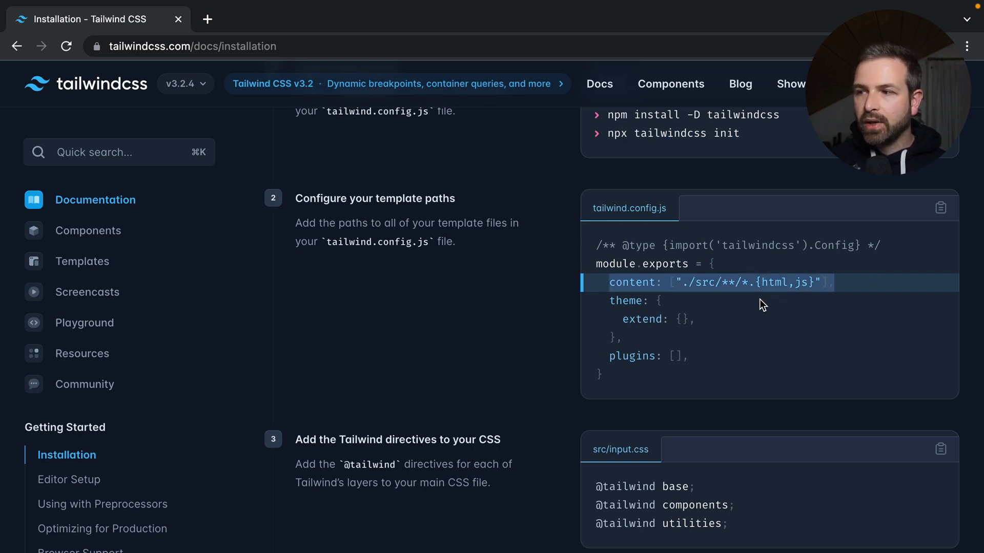
pyautogui.moveTo(675, 311)
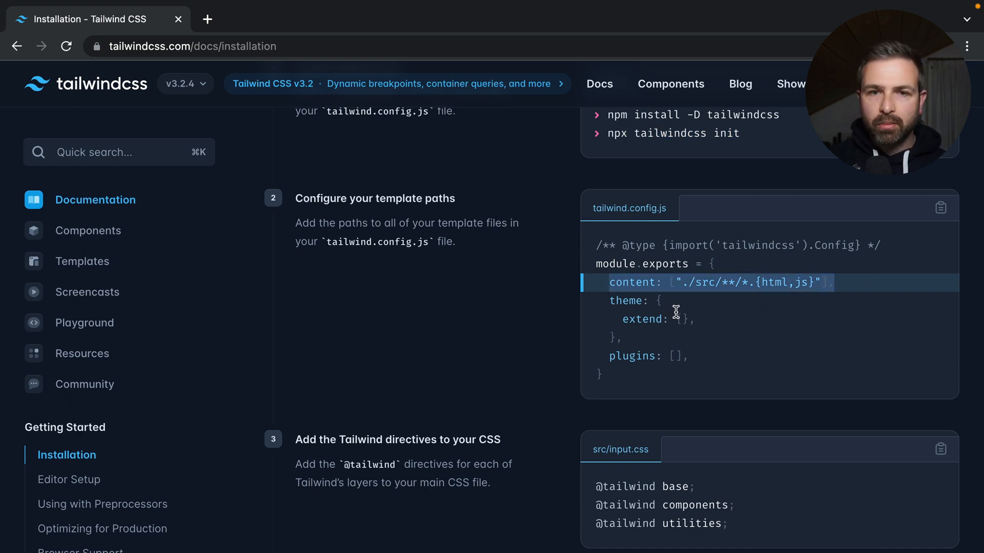
pyautogui.scroll(3)
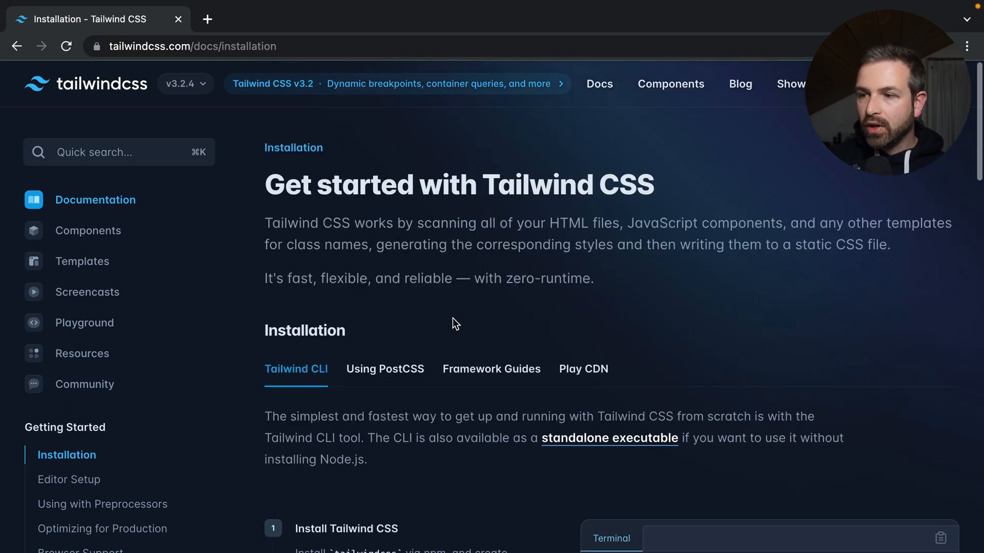
# Browse the Using PostCSS and Framework Guides tabs to reach the Next.js guide card.
pyautogui.click(384, 369)
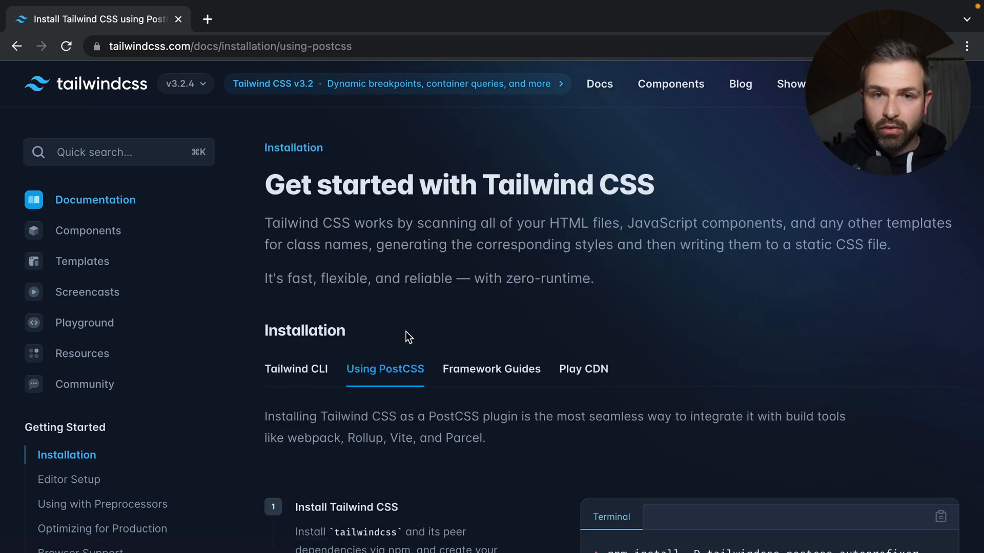
pyautogui.click(491, 369)
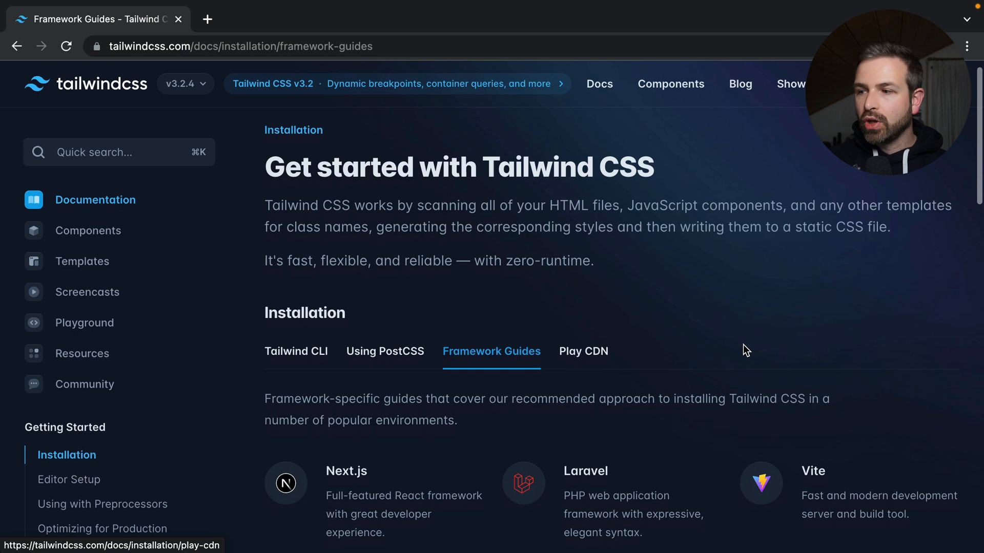
pyautogui.scroll(-3)
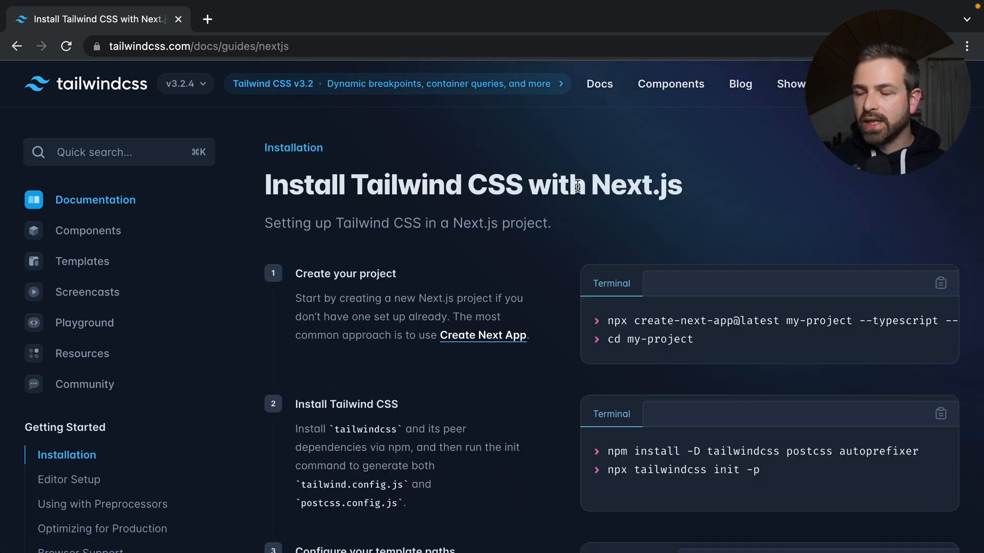
pyautogui.click(16, 46)
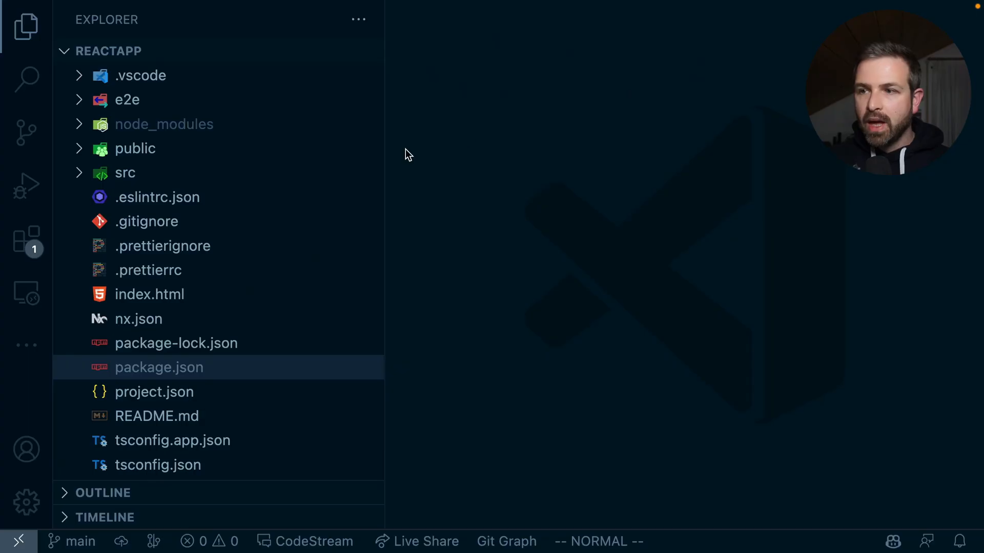
pyautogui.click(125, 172)
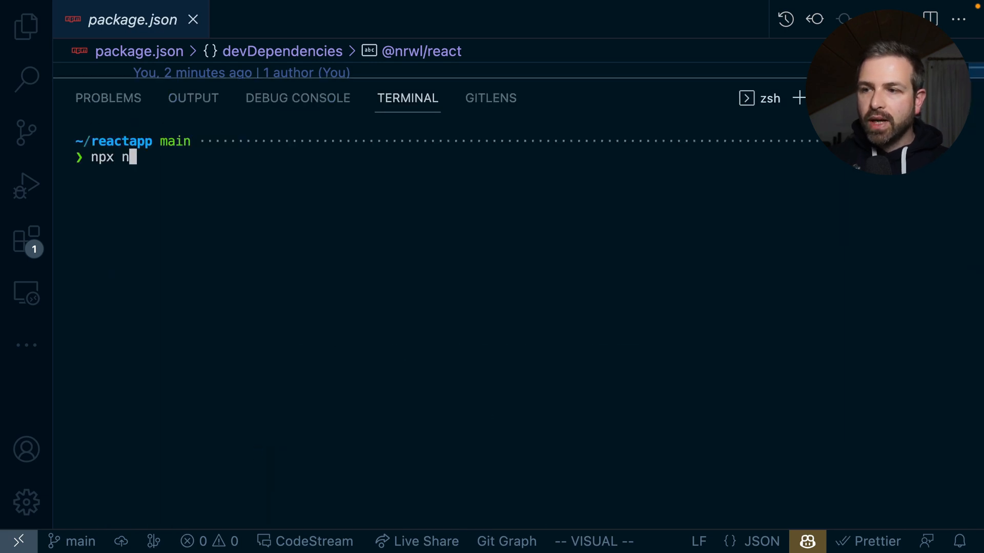
pyautogui.write('x list @nrwl/re')
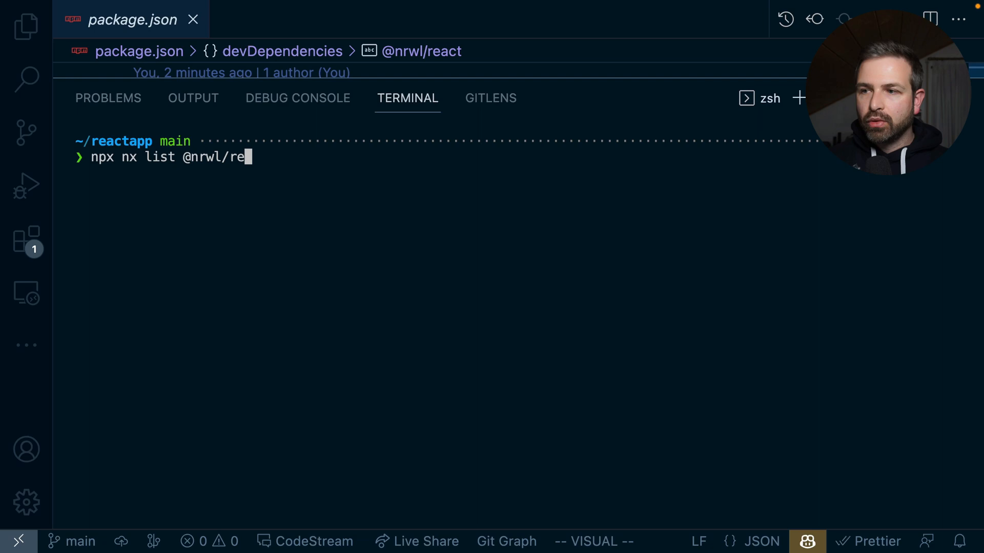
pyautogui.press('Return')
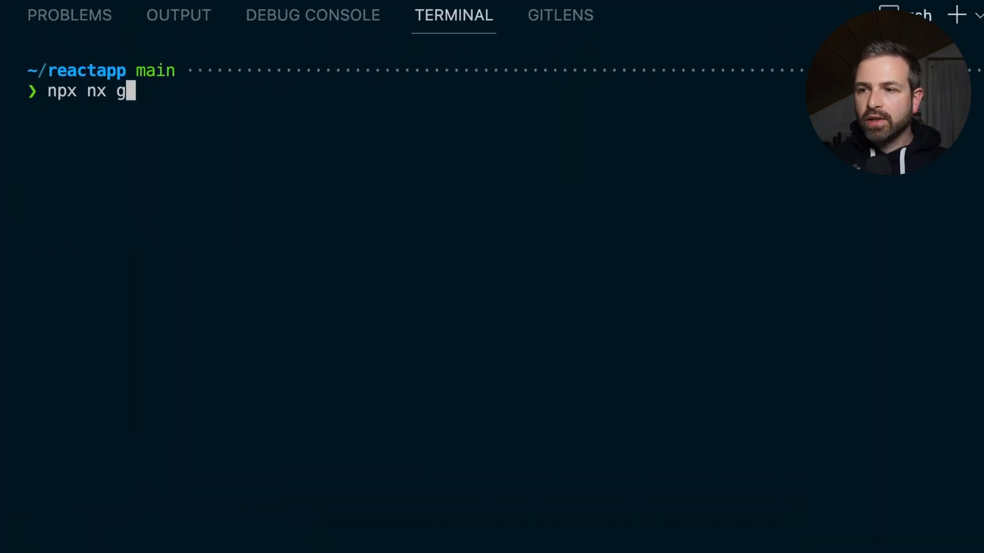
pyautogui.write('@nrel')
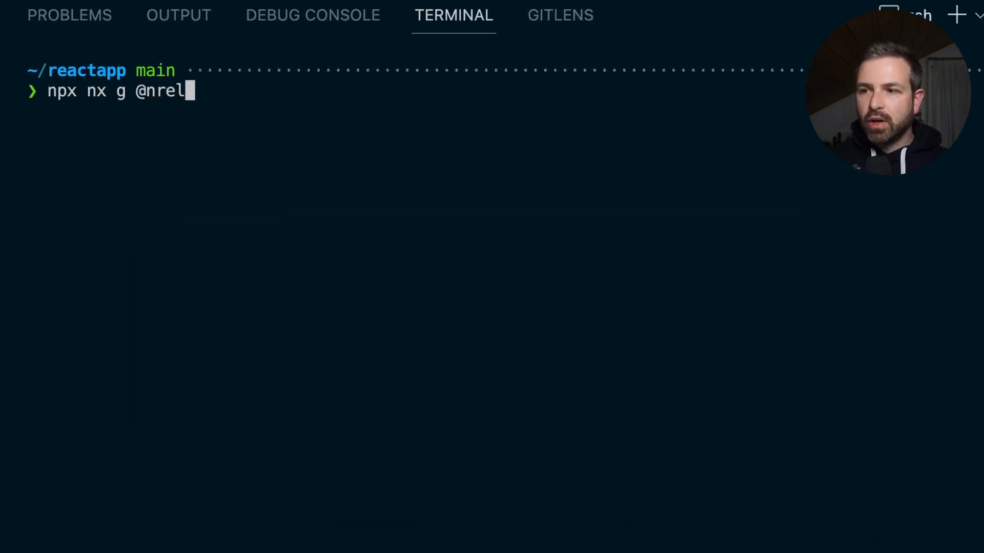
pyautogui.write('wl/react:setup-tailwind')
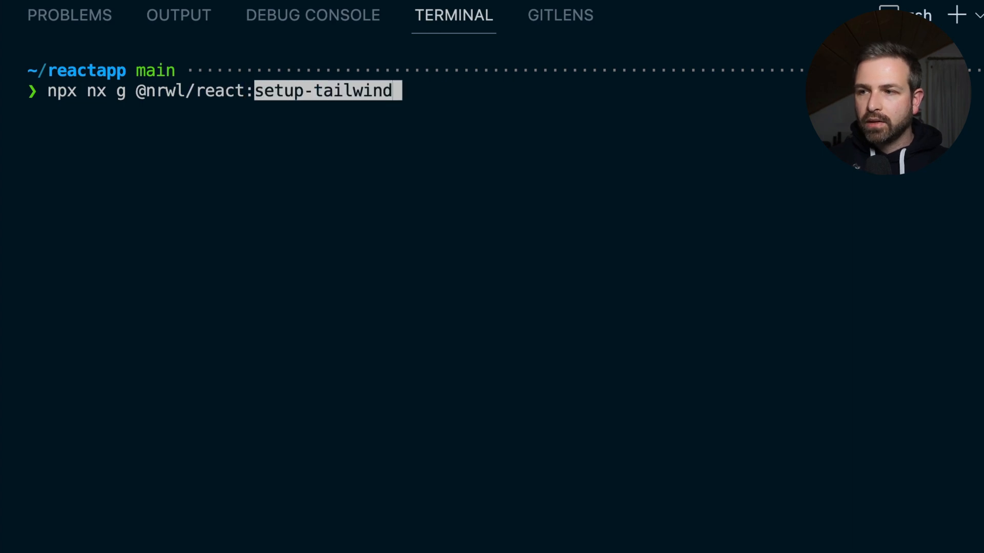
pyautogui.press('Return')
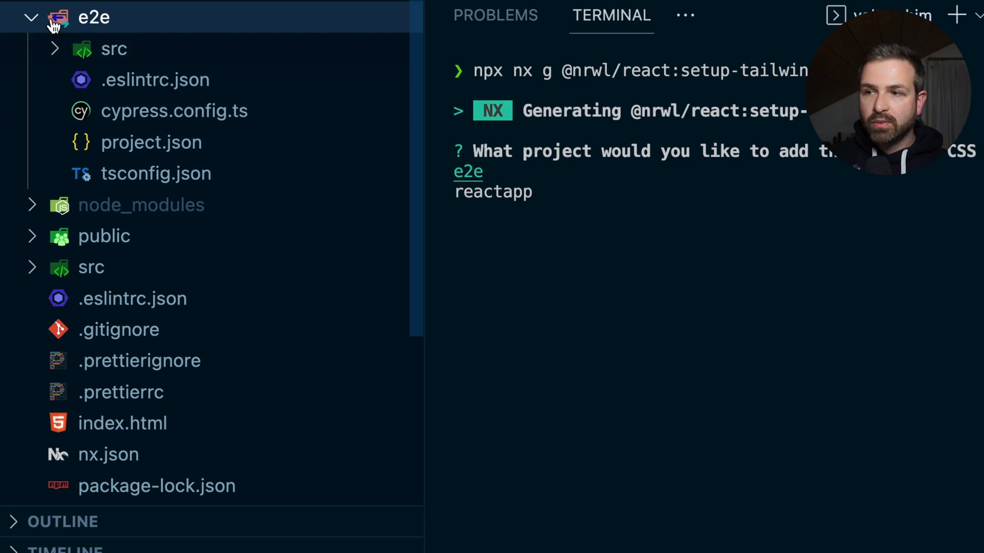
pyautogui.click(28, 17)
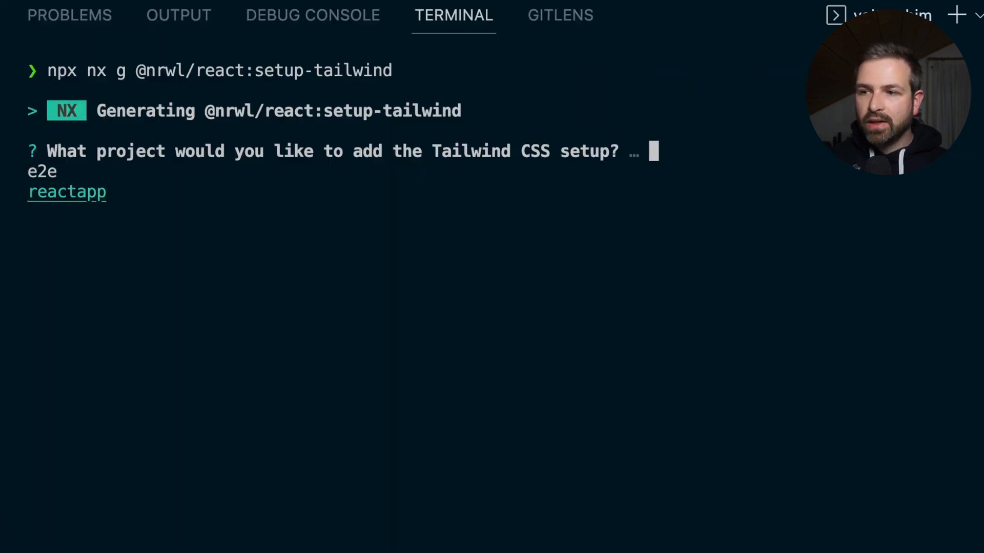
pyautogui.press('Return')
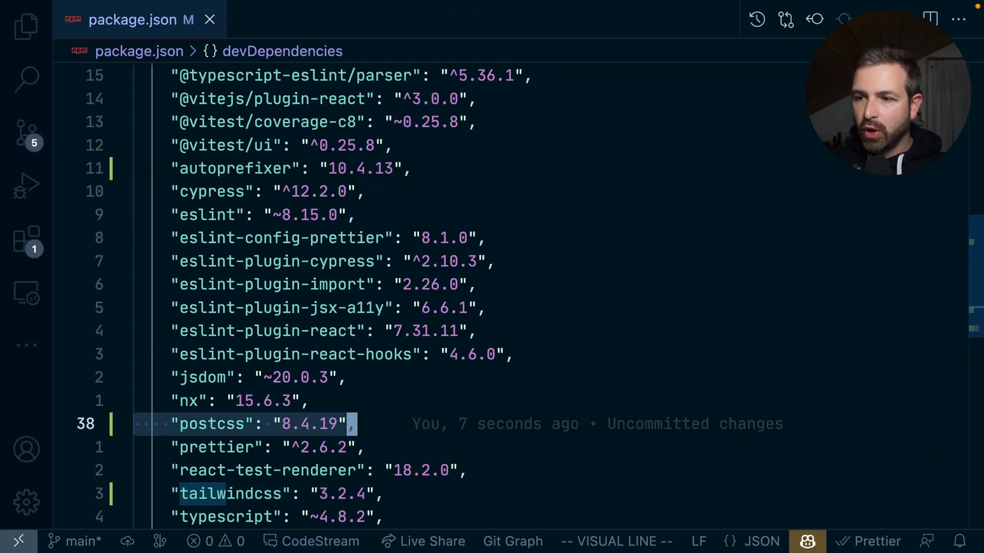
# Check the added devDependencies, then view the generated postcss.config.js and src/styles.css.
pyautogui.click(170, 465)
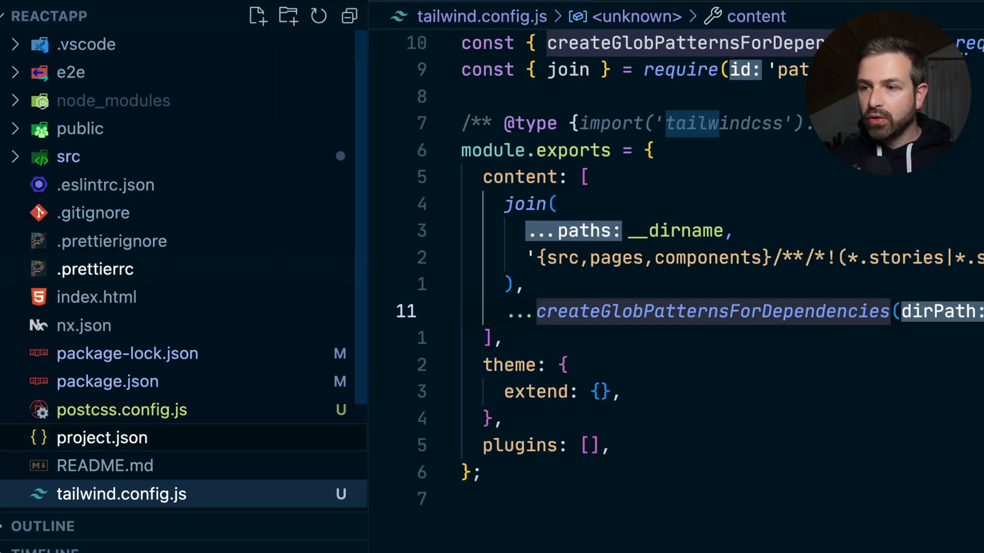
pyautogui.click(122, 410)
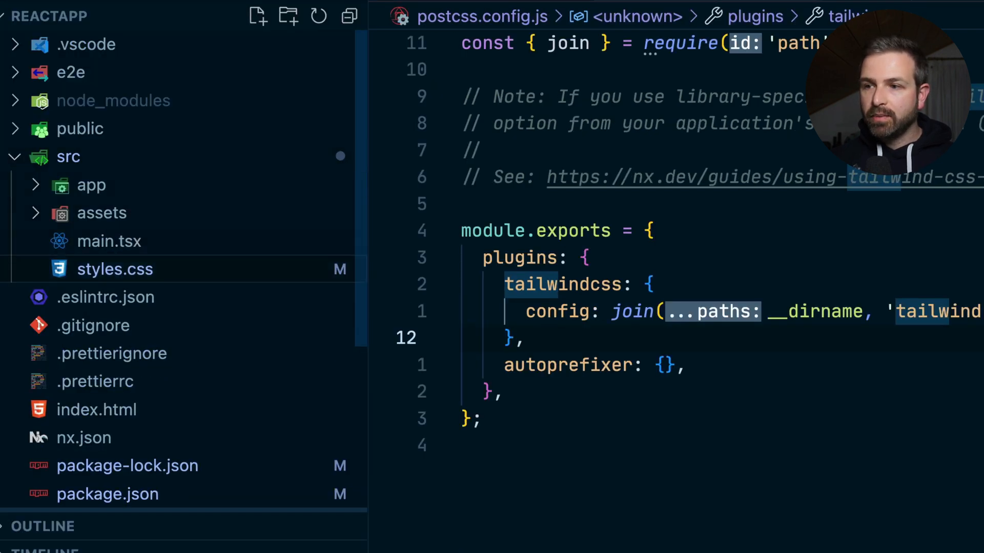
pyautogui.click(115, 270)
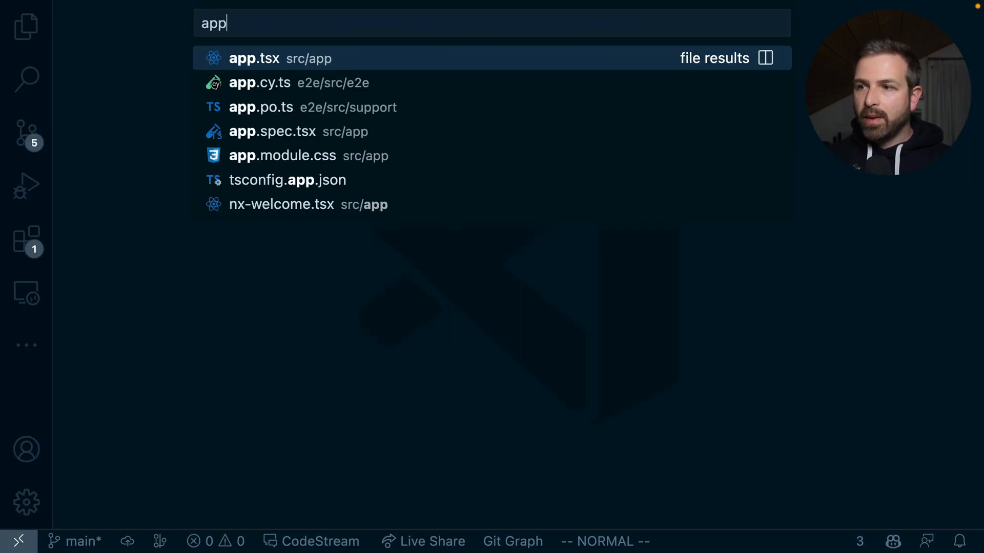
# View the app.tsx component, then close the editors to leave the workspace empty.
pyautogui.click(253, 57)
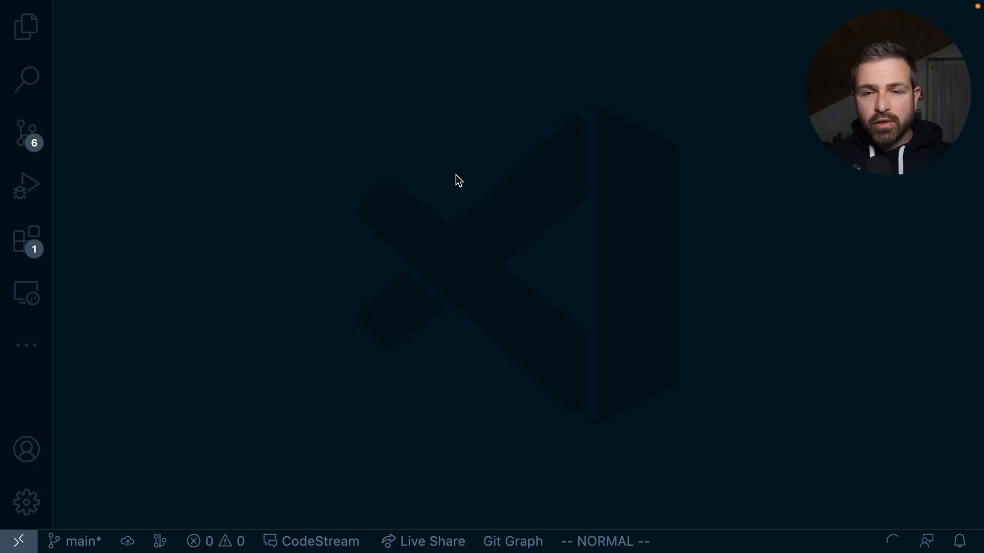
pyautogui.click(26, 26)
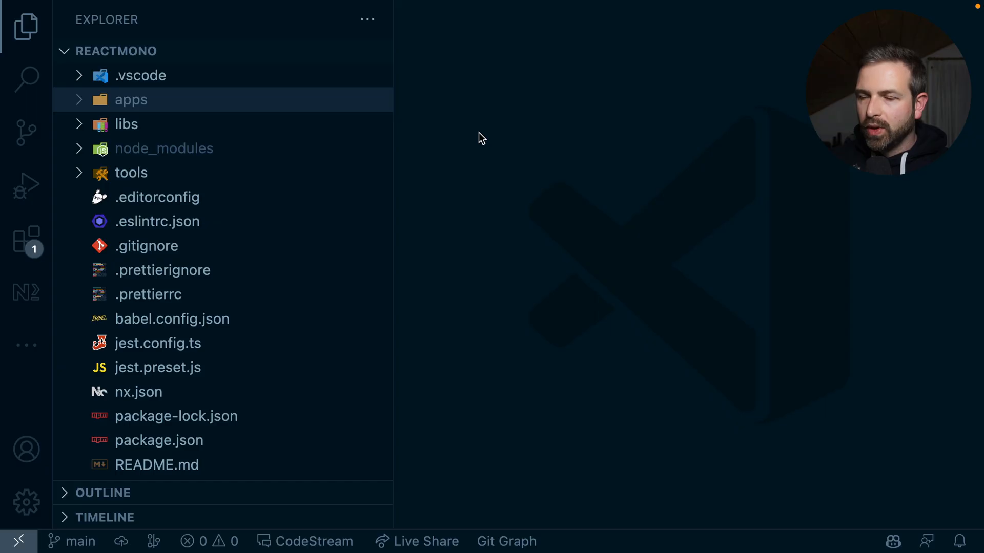
pyautogui.moveTo(148, 104)
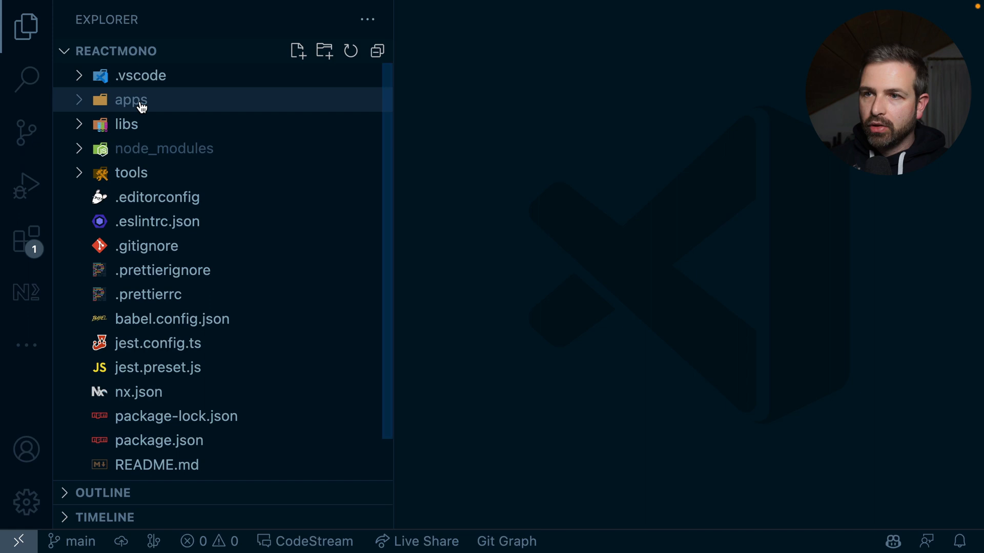
pyautogui.click(130, 99)
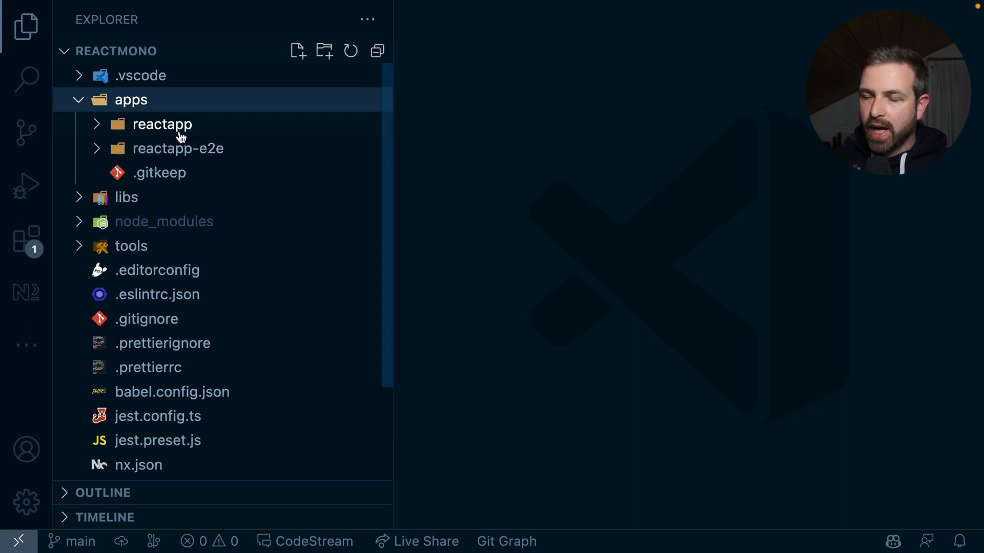
pyautogui.moveTo(124, 101)
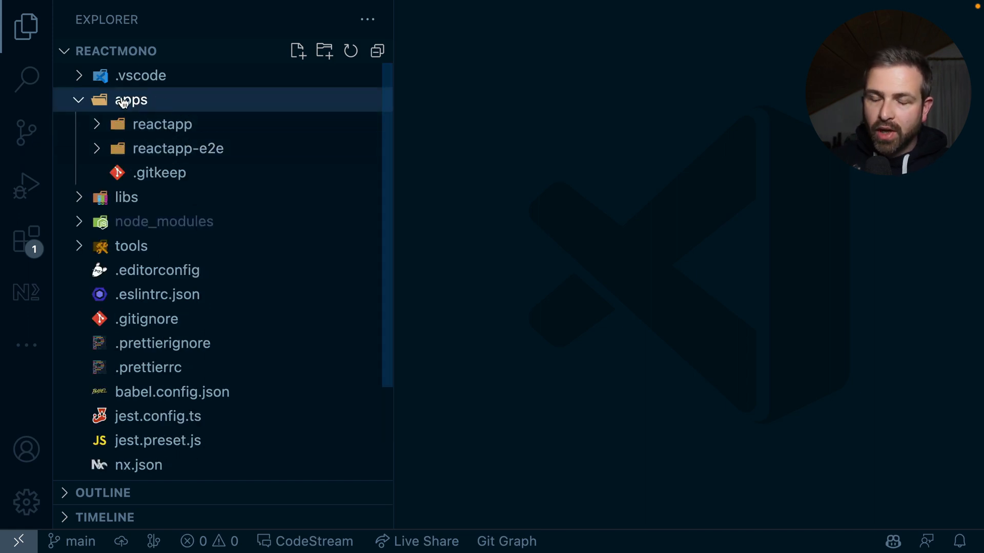
pyautogui.moveTo(130, 99)
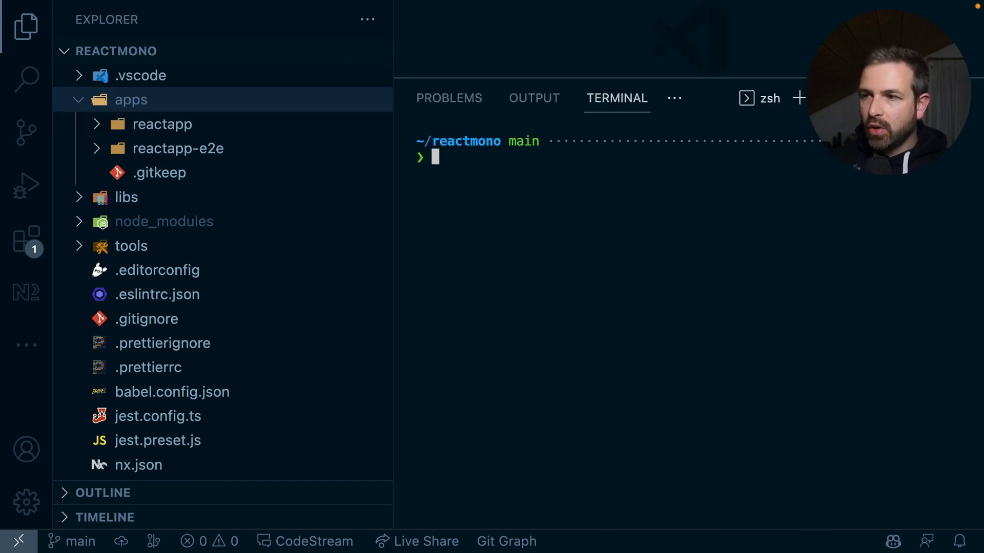
pyautogui.write('npx nx g @nrwl/react:setup-tailwind')
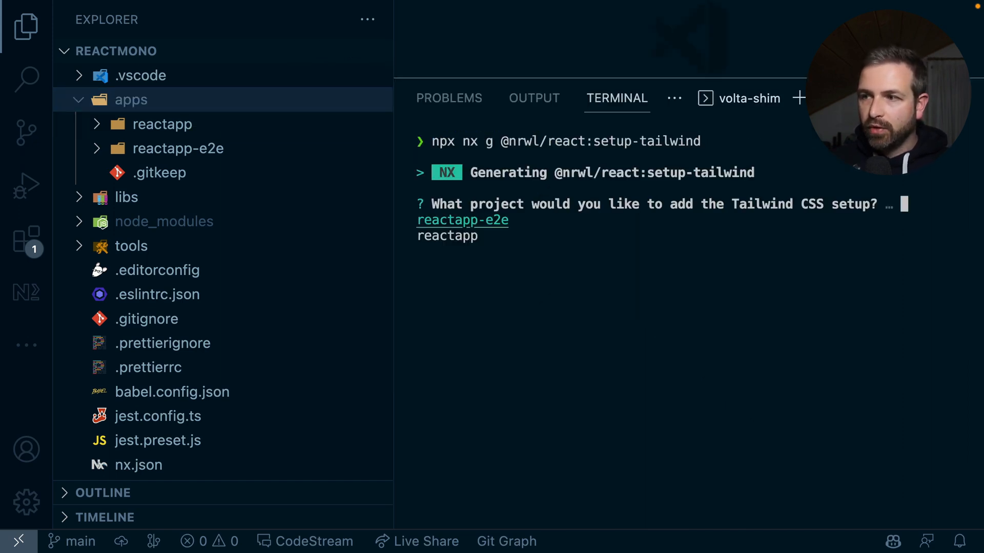
pyautogui.press('Down')
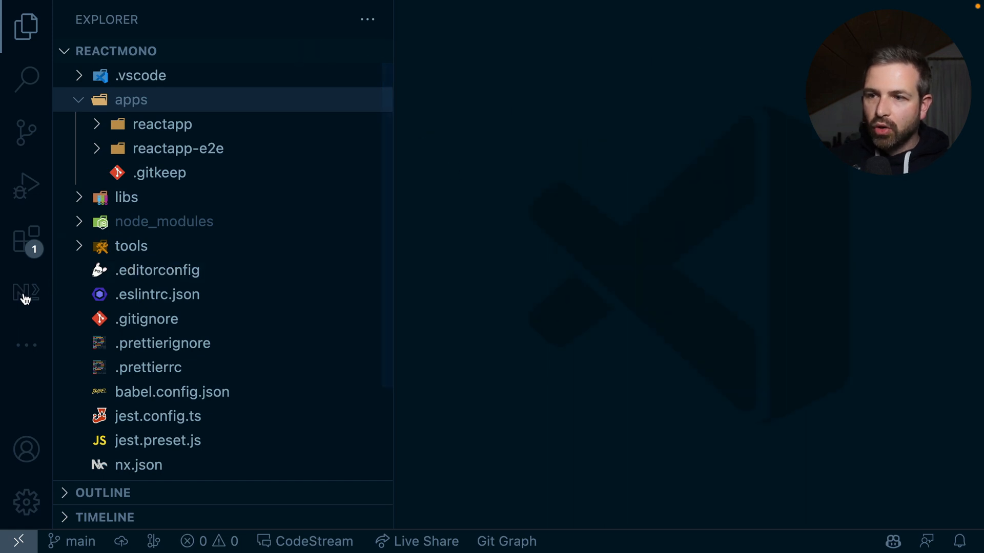
pyautogui.click(26, 293)
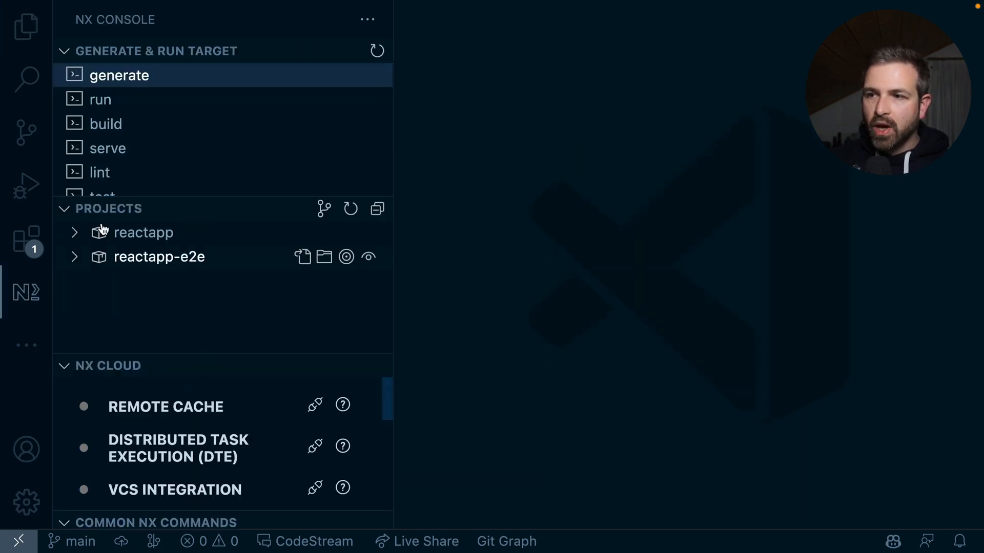
pyautogui.click(119, 75)
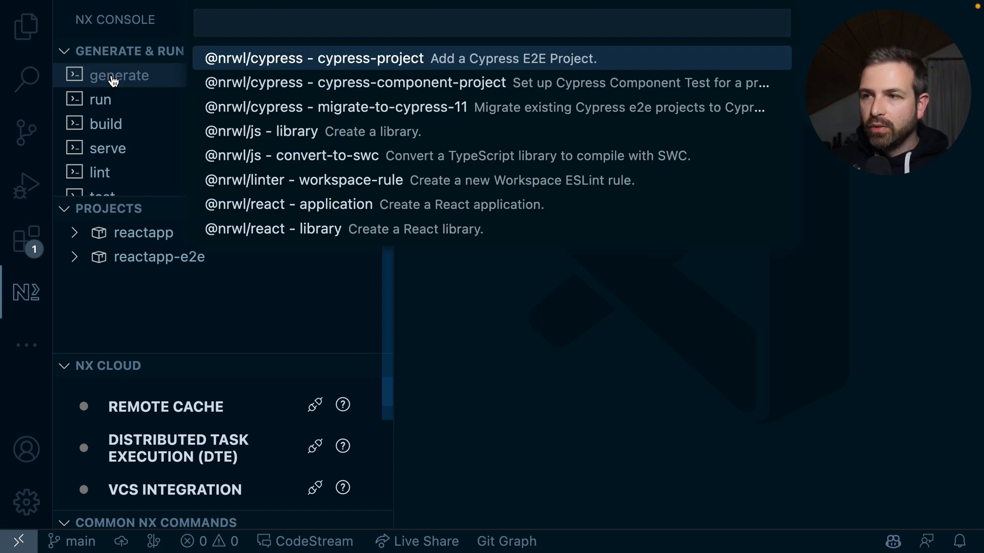
pyautogui.write('tailwi')
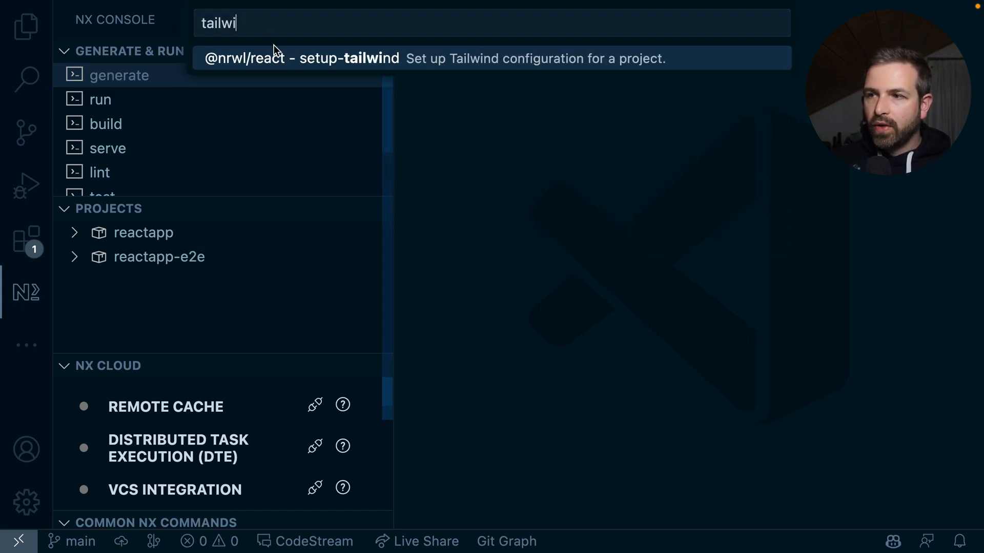
pyautogui.click(440, 57)
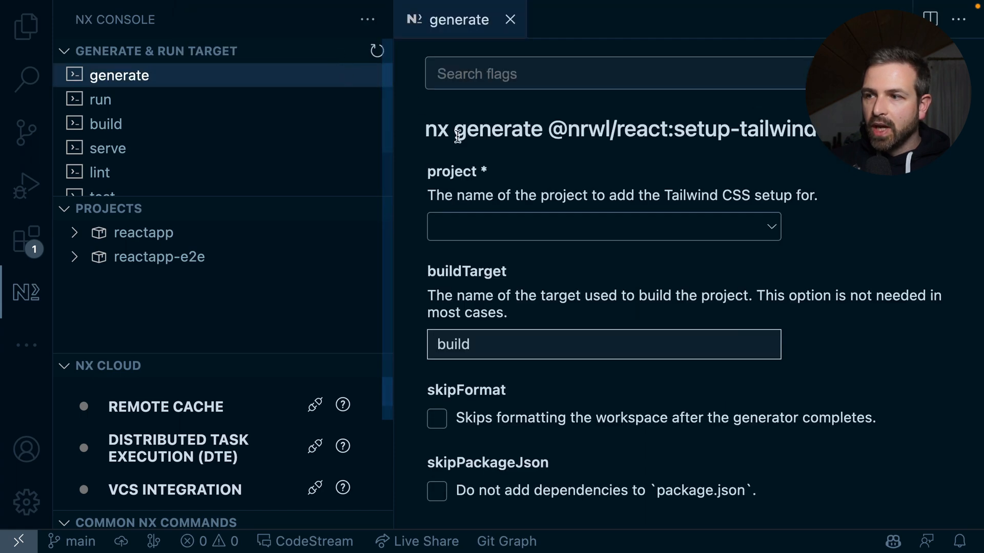
pyautogui.click(602, 226)
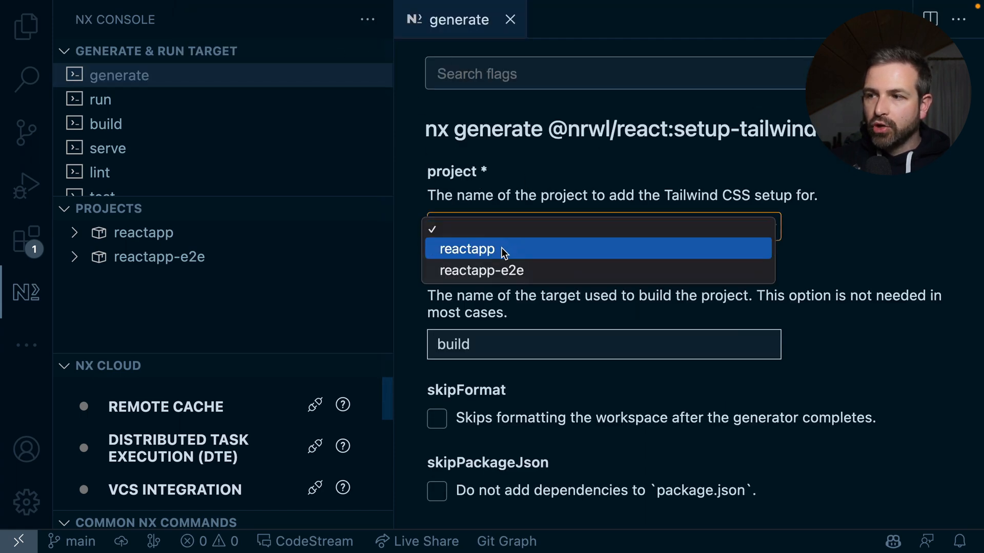
pyautogui.click(466, 248)
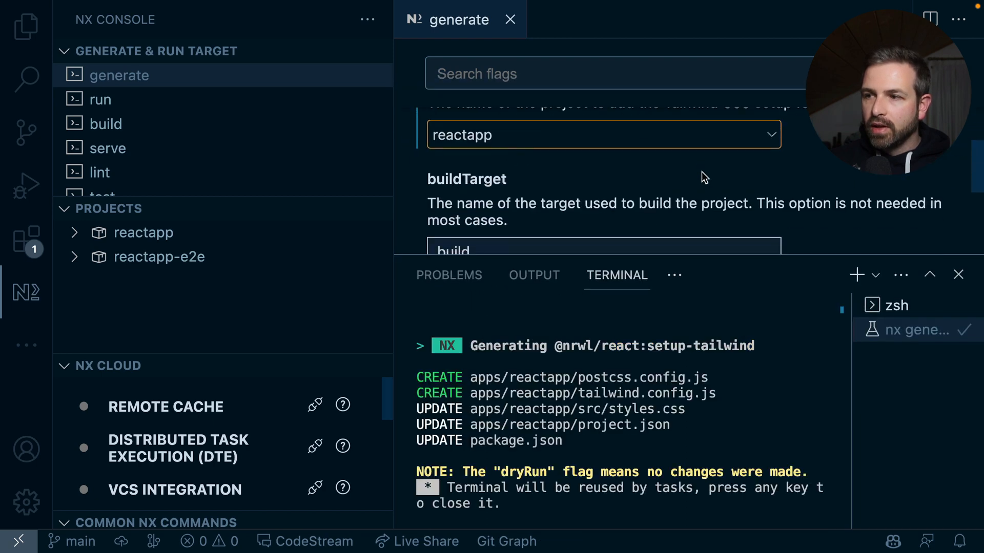
# Run the generator so reactapp gets tailwind.config.js and postcss.config.js, then return to the file tree.
pyautogui.scroll(-3)
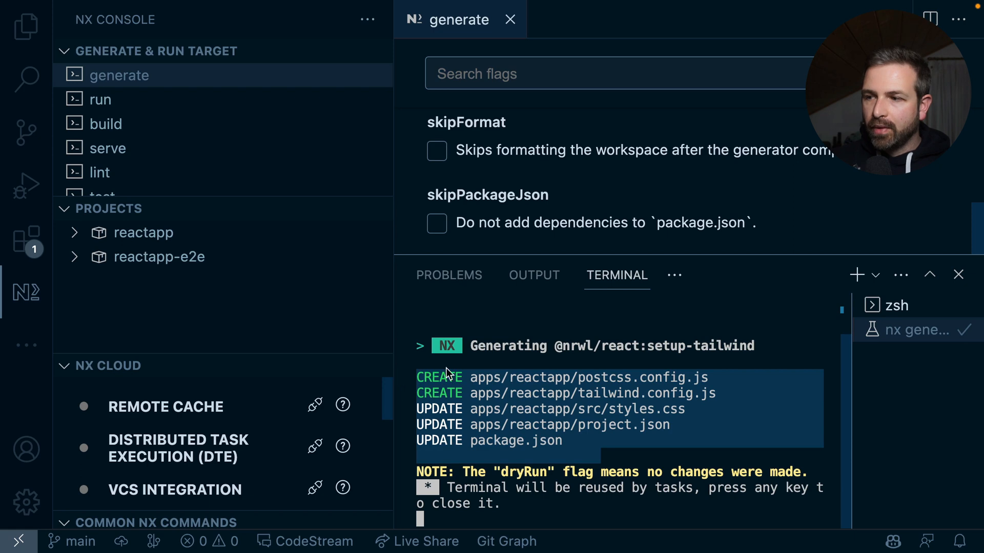
pyautogui.click(665, 378)
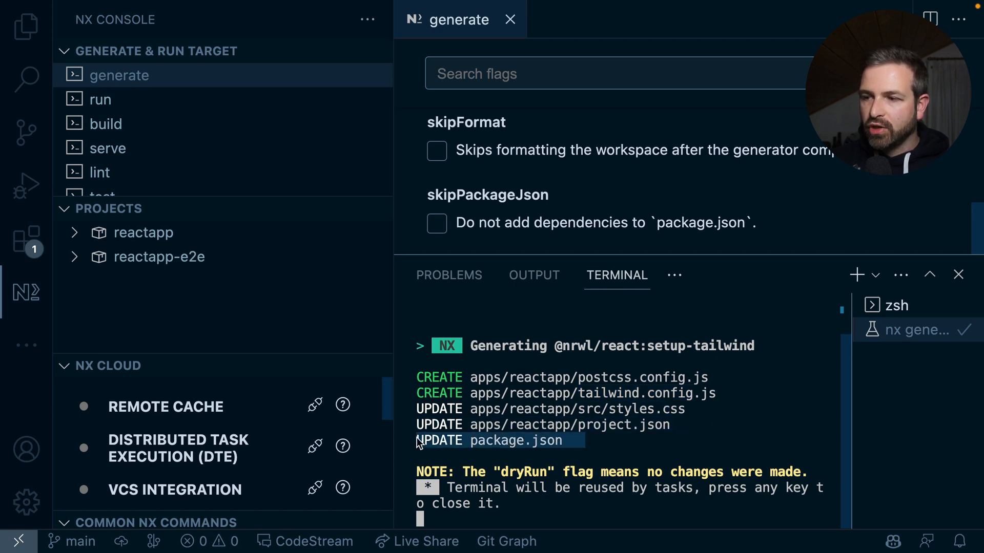
pyautogui.moveTo(420, 446)
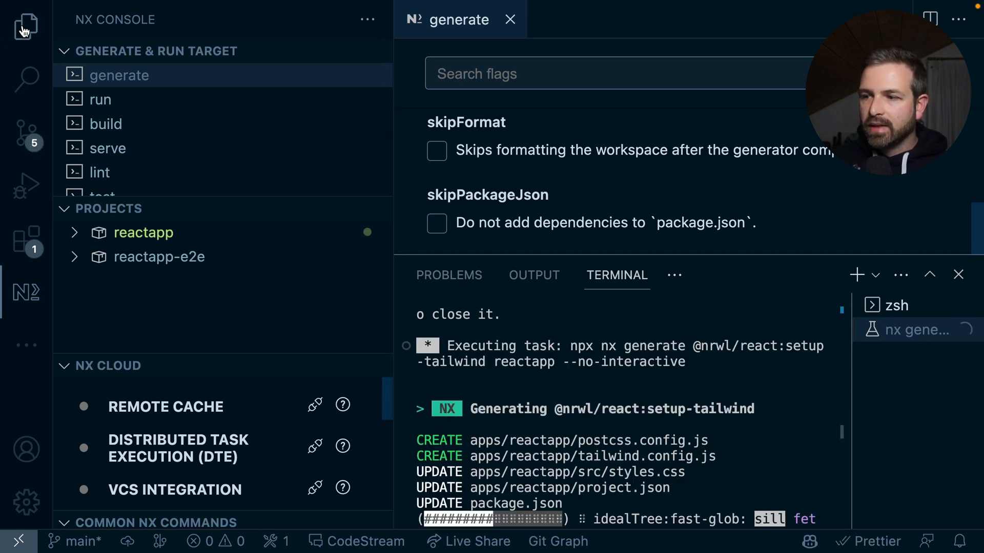
pyautogui.click(26, 27)
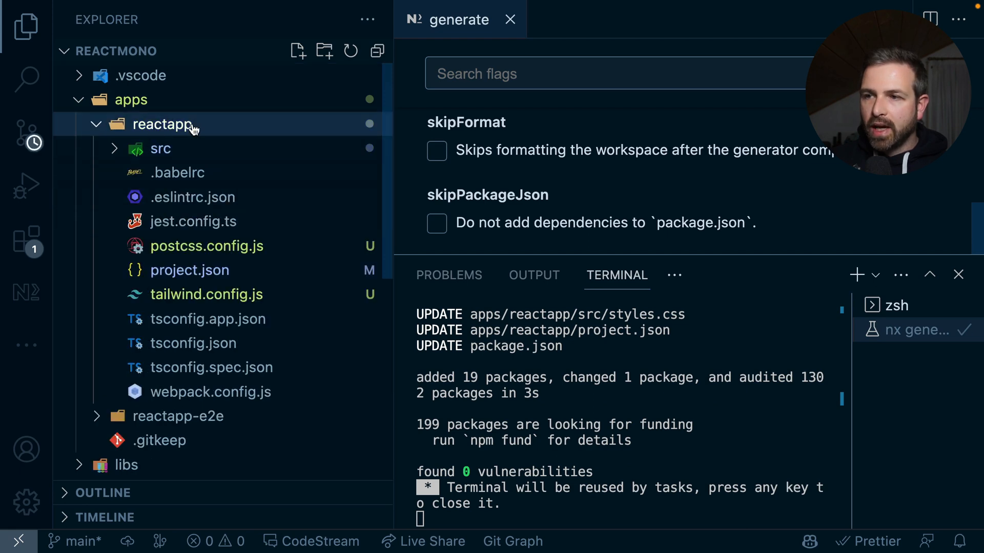
pyautogui.click(511, 20)
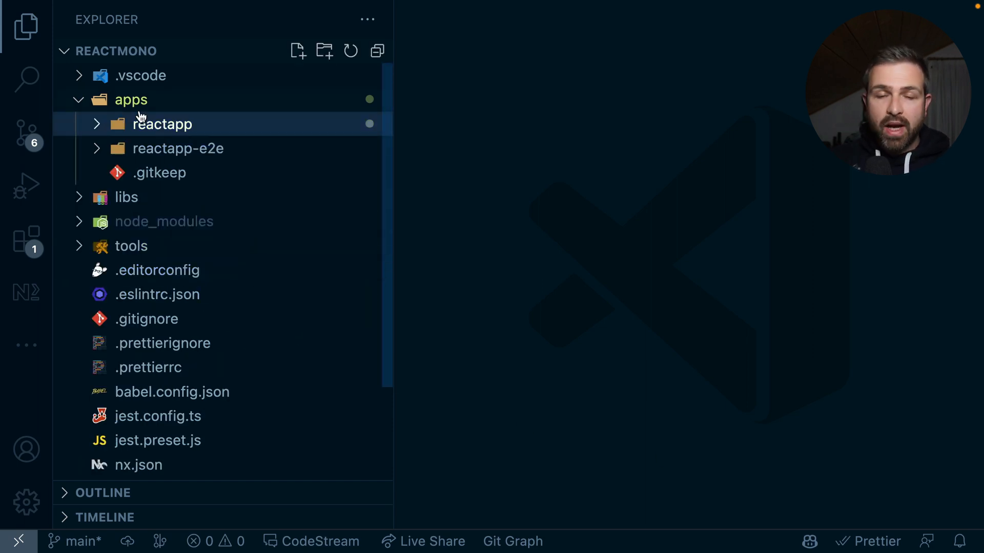
pyautogui.moveTo(544, 161)
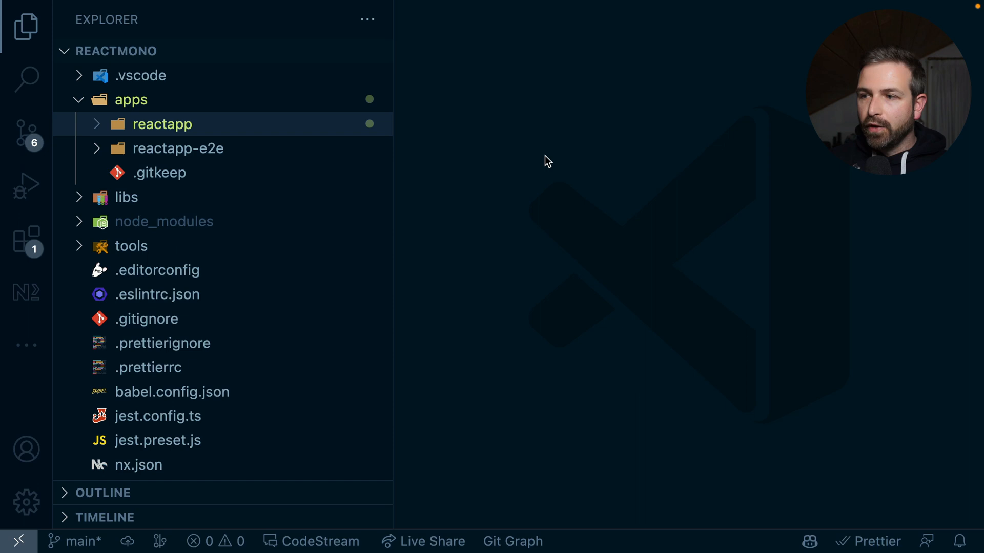
pyautogui.write('npm i')
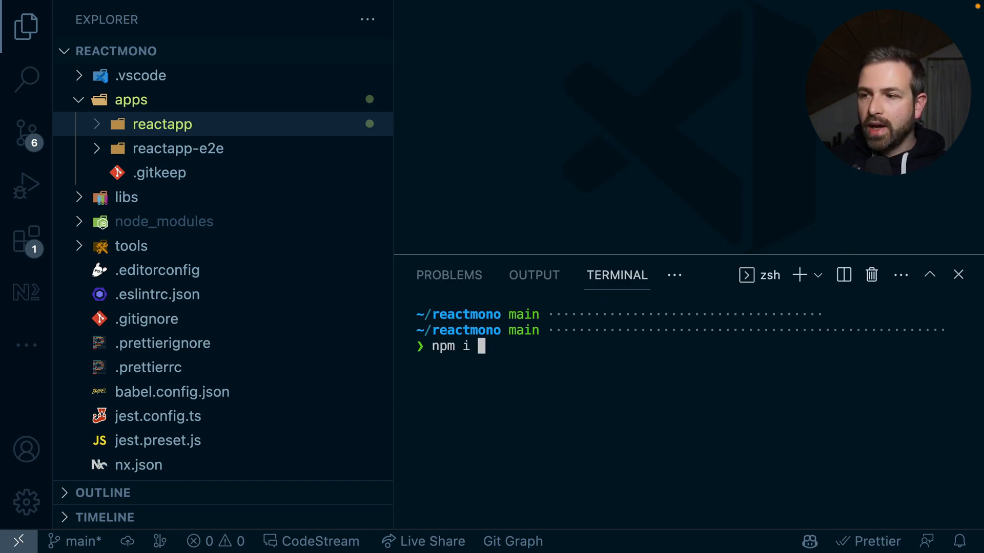
pyautogui.write('@nrwl/next')
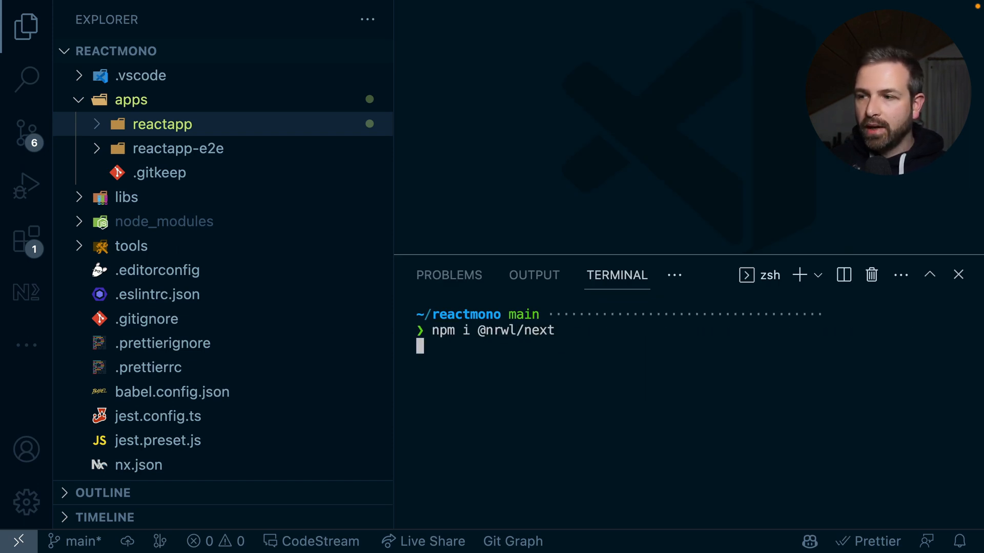
pyautogui.press('Return')
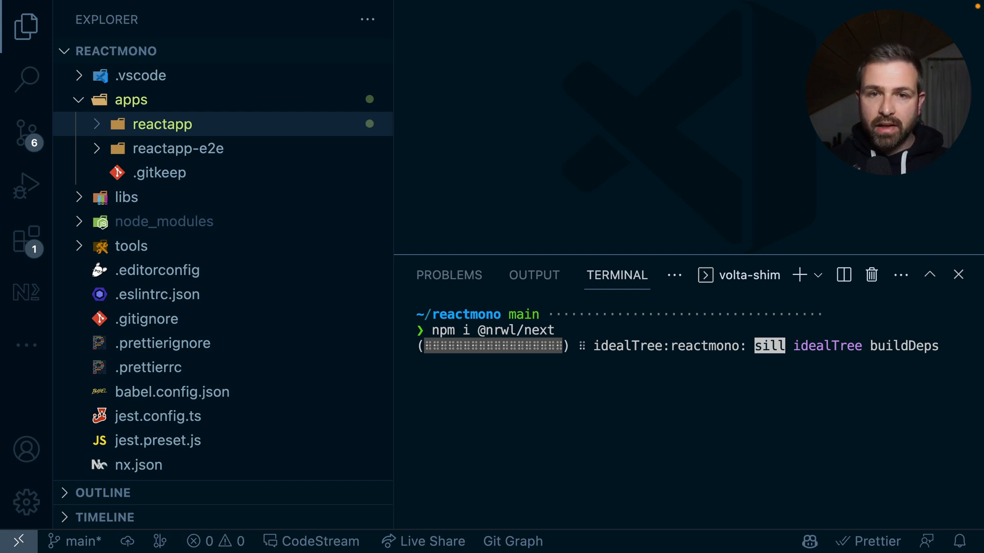
pyautogui.click(958, 274)
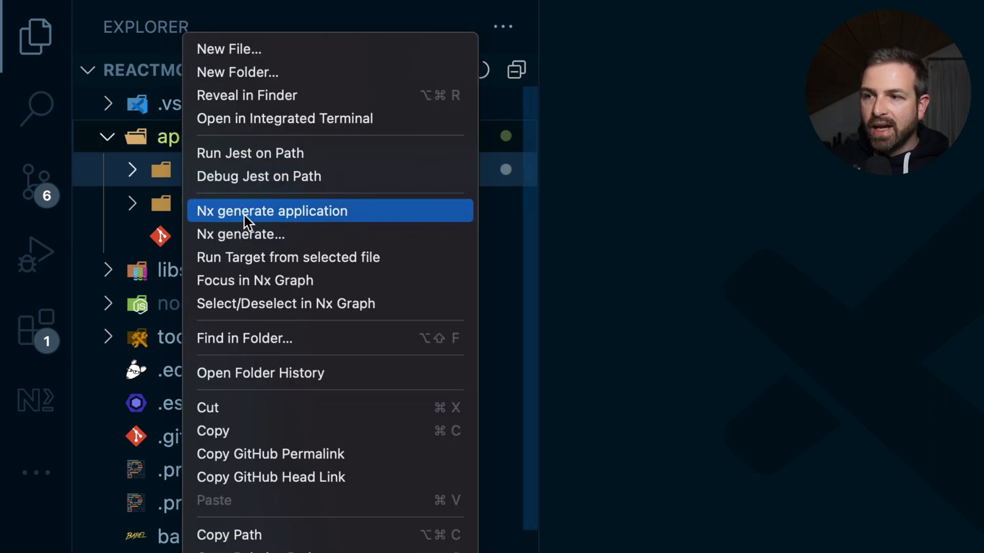
pyautogui.moveTo(257, 222)
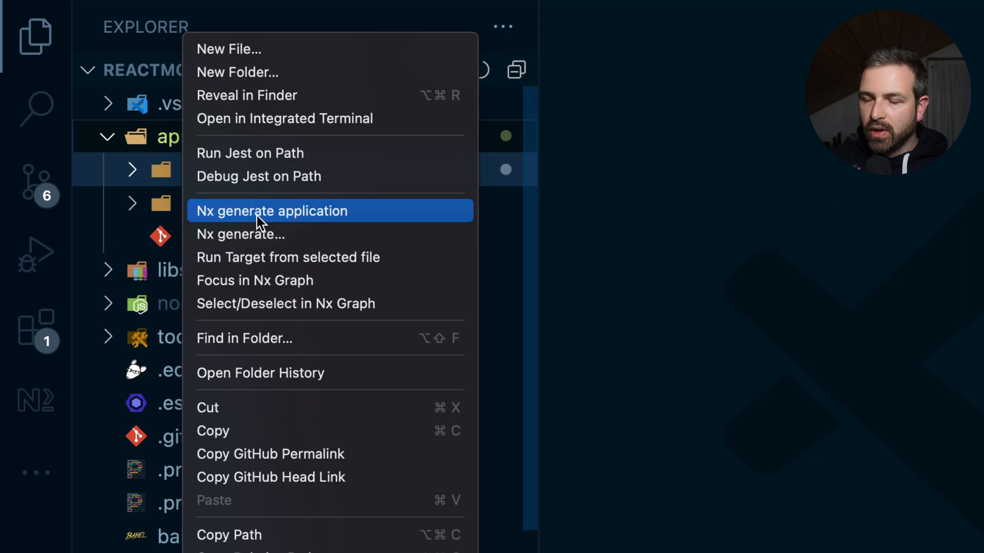
pyautogui.click(271, 211)
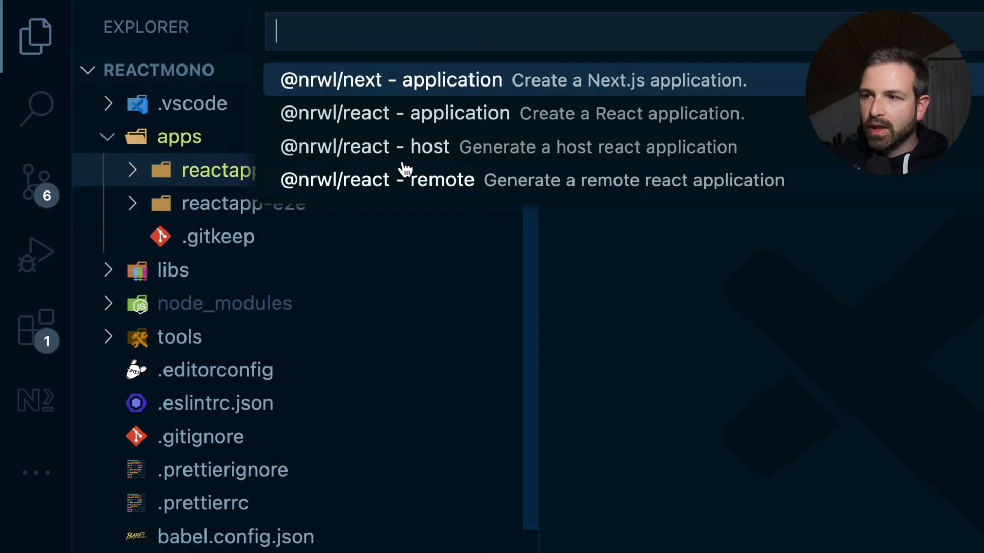
pyautogui.click(389, 80)
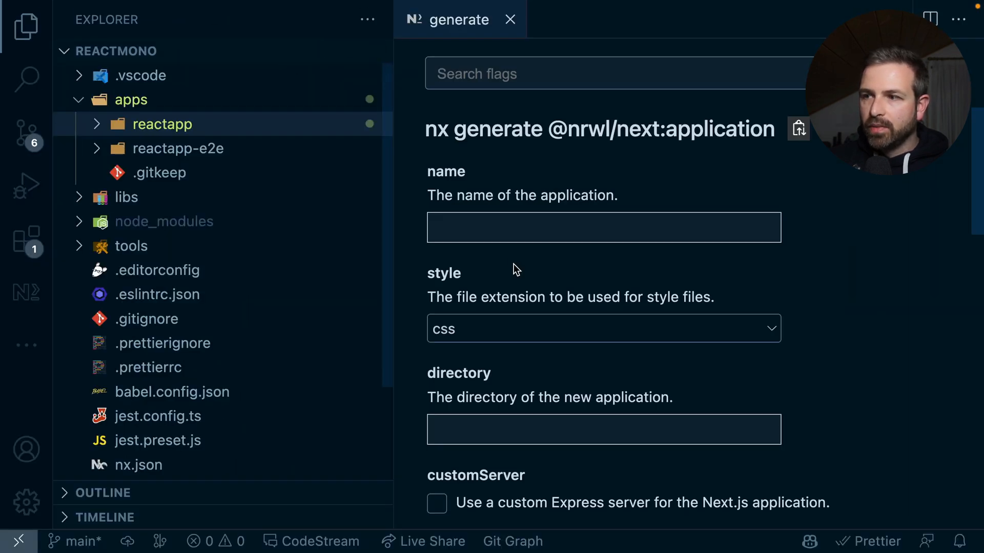
pyautogui.write('nextapp')
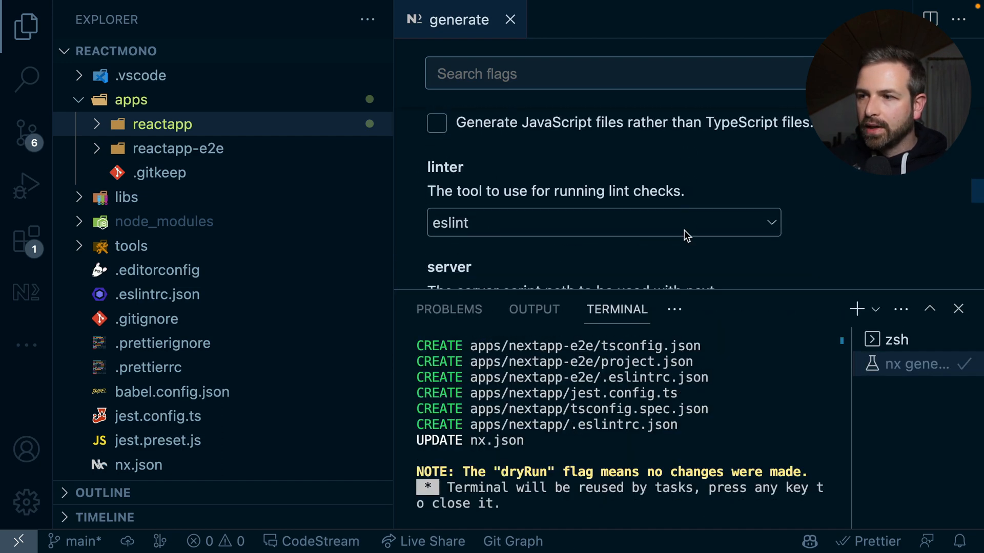
pyautogui.scroll(3)
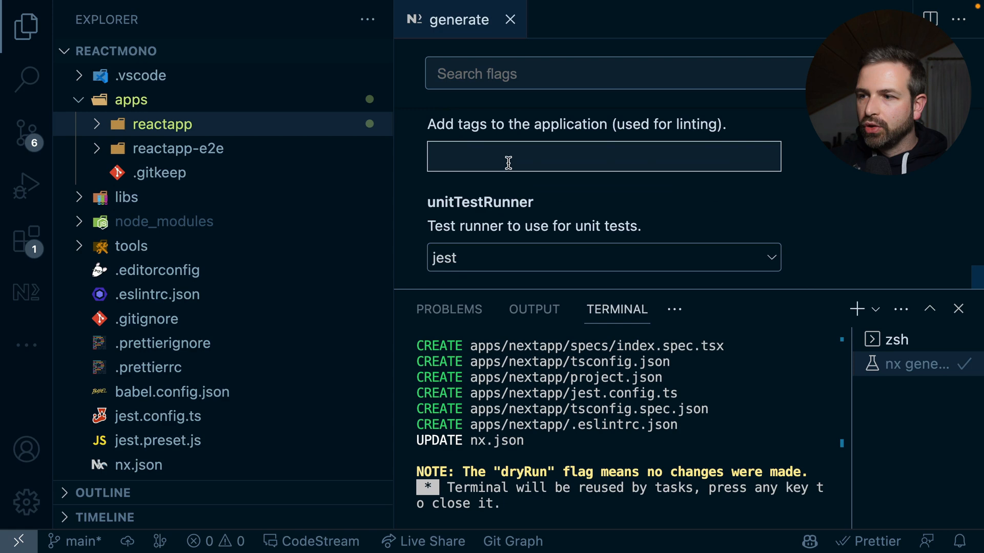
pyautogui.scroll(3)
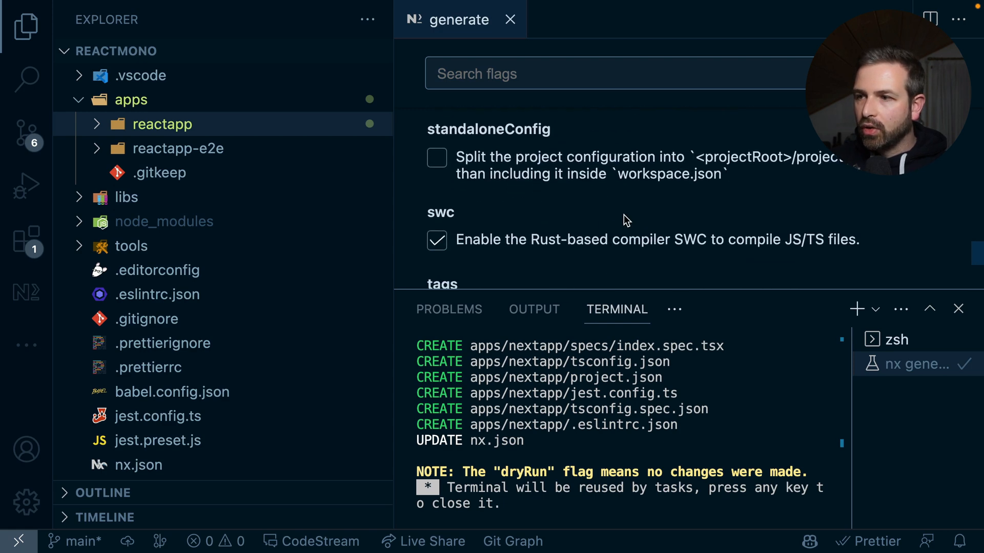
pyautogui.moveTo(672, 268)
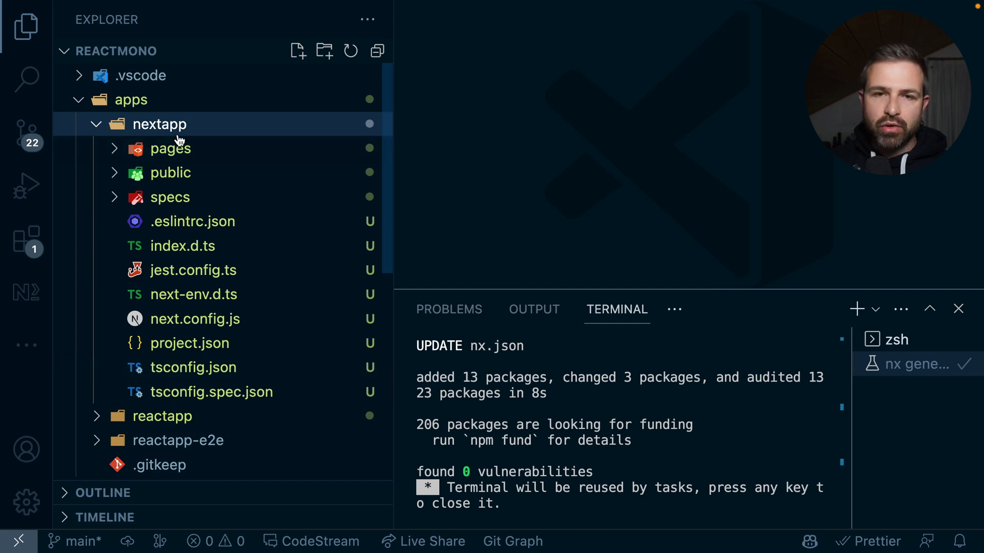
pyautogui.moveTo(154, 133)
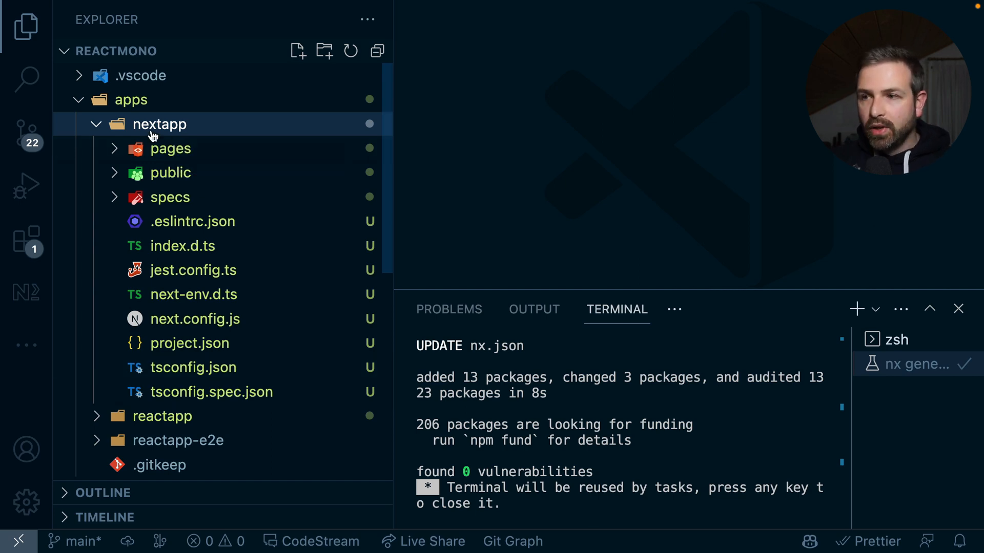
pyautogui.rightClick(159, 124)
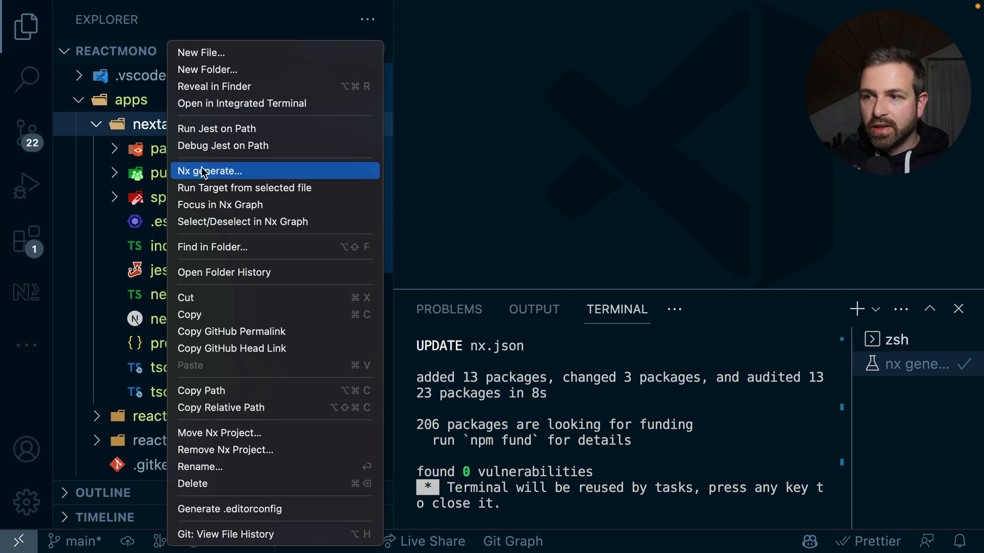
pyautogui.click(209, 171)
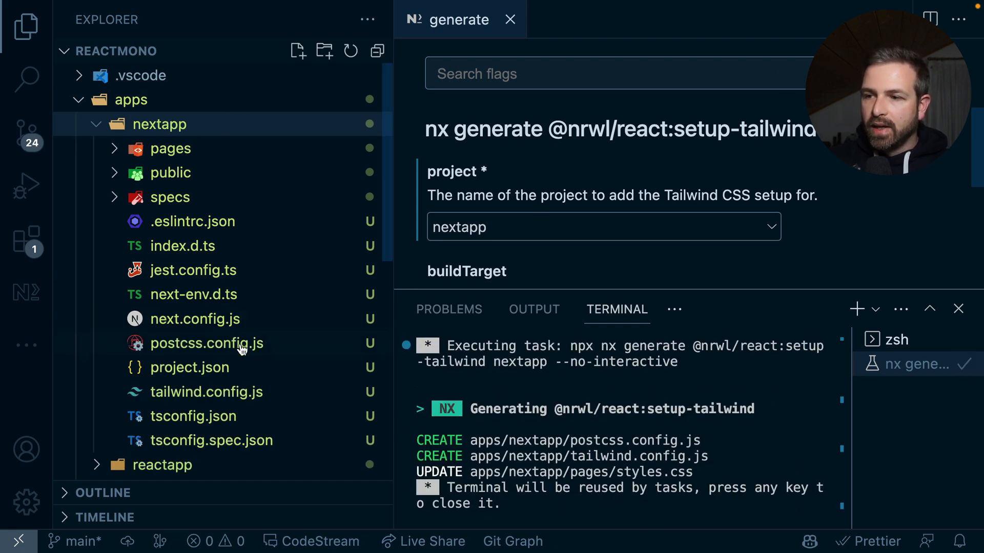
pyautogui.click(206, 343)
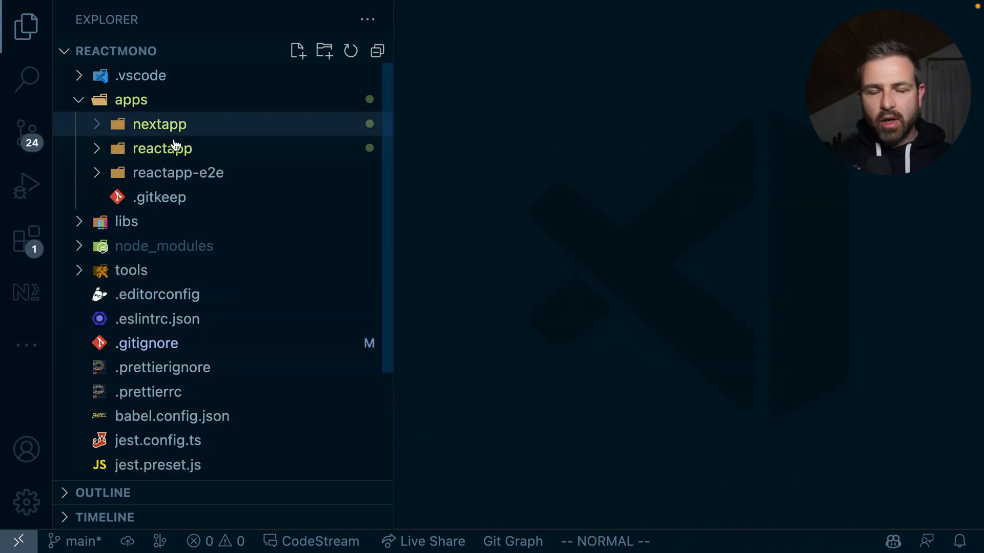
pyautogui.moveTo(196, 155)
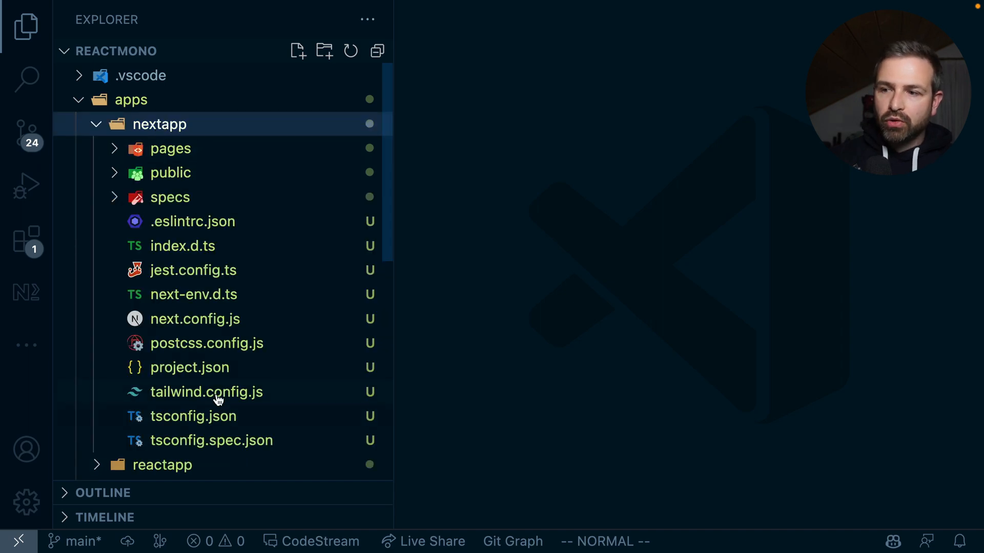
# Review nextapp's tailwind.config.js theme block, then begin a new root-level file.
pyautogui.click(206, 391)
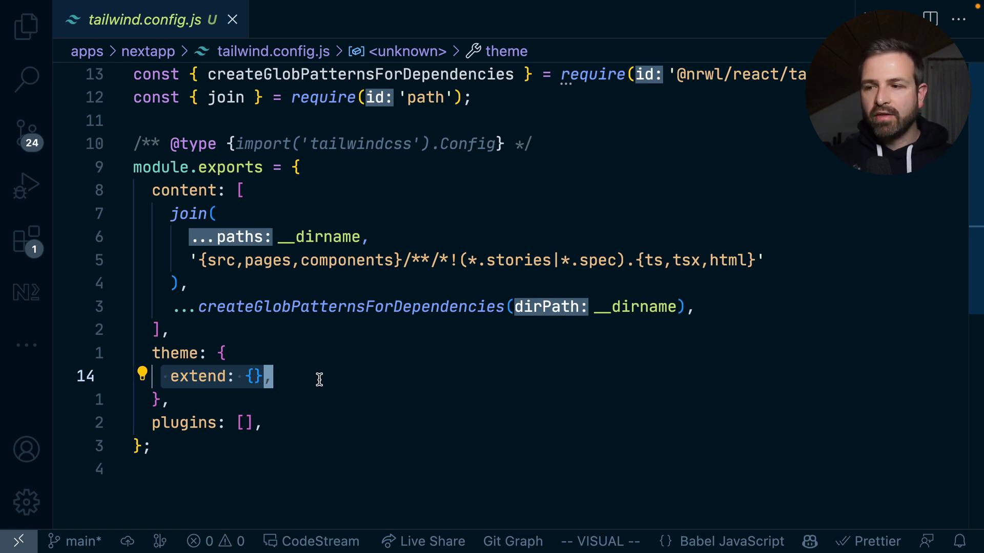
pyautogui.press('Escape')
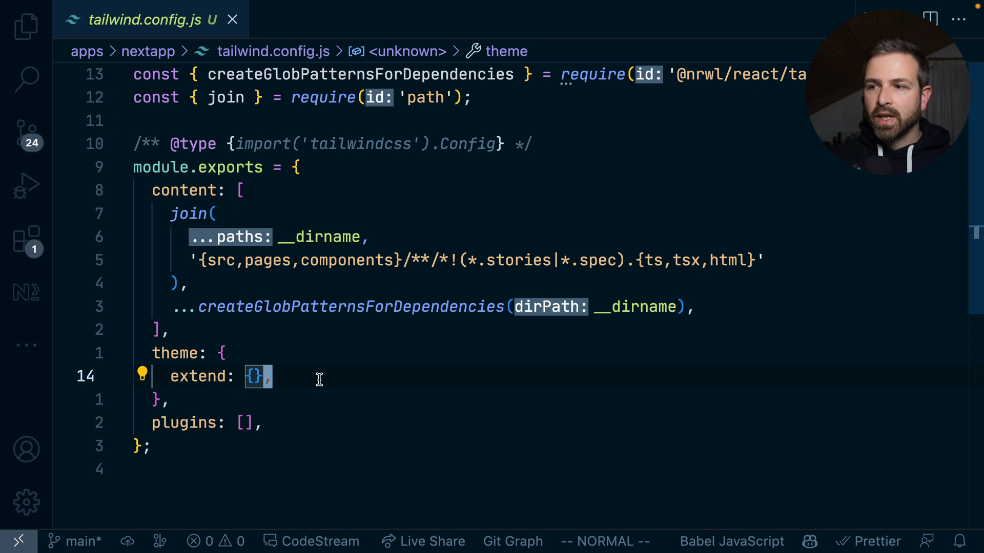
pyautogui.click(25, 27)
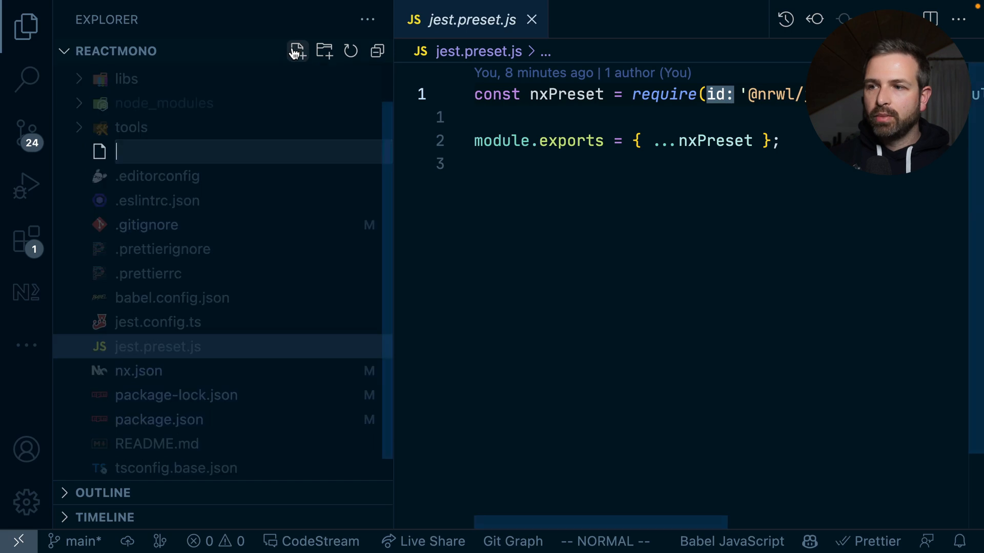
# Name the new root file tailwind-preset.js exporting theme, variants and the typography plugin.
pyautogui.write('tailwind-pre')
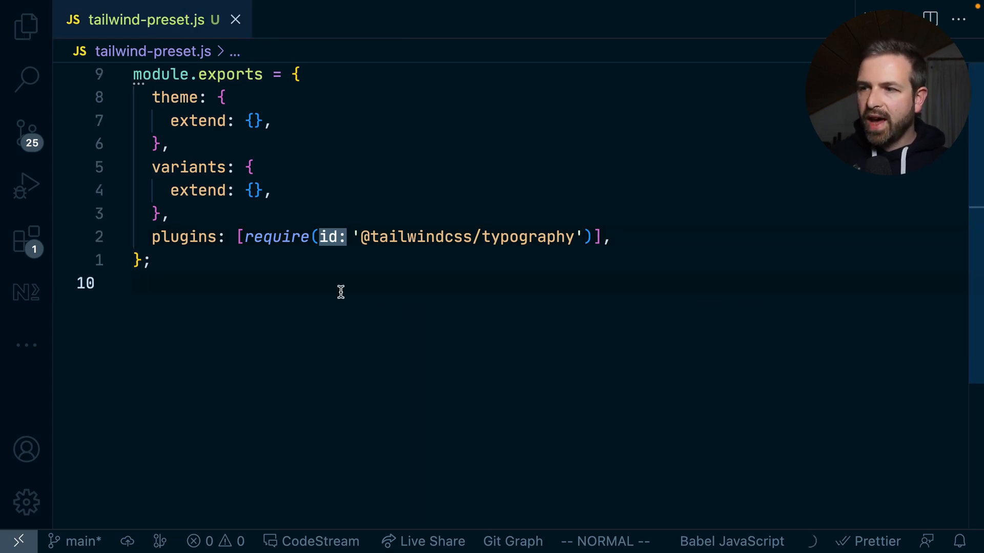
pyautogui.click(26, 27)
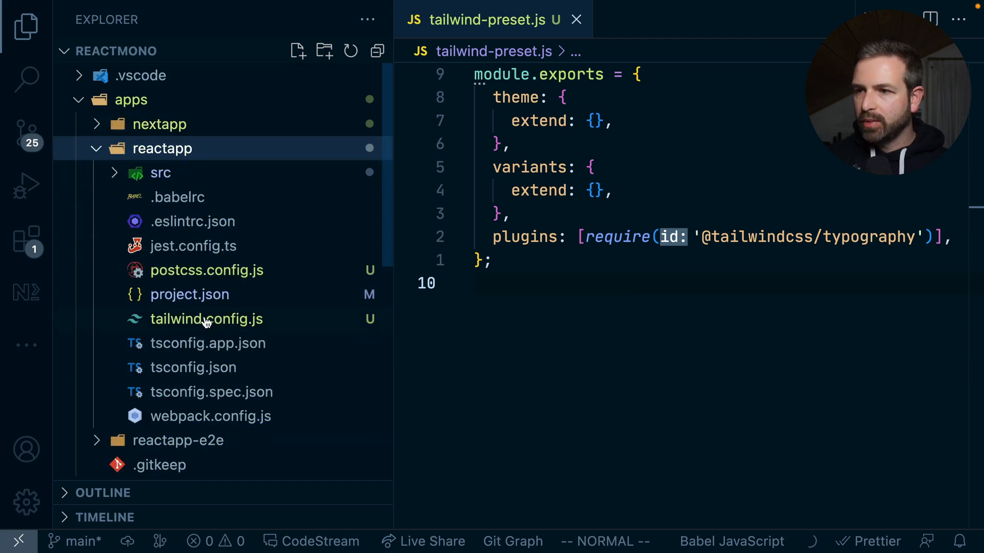
# Set reactapp's tailwind.config.js plugins to require('../../tailwind-preset.js') and begin a const line.
pyautogui.click(206, 319)
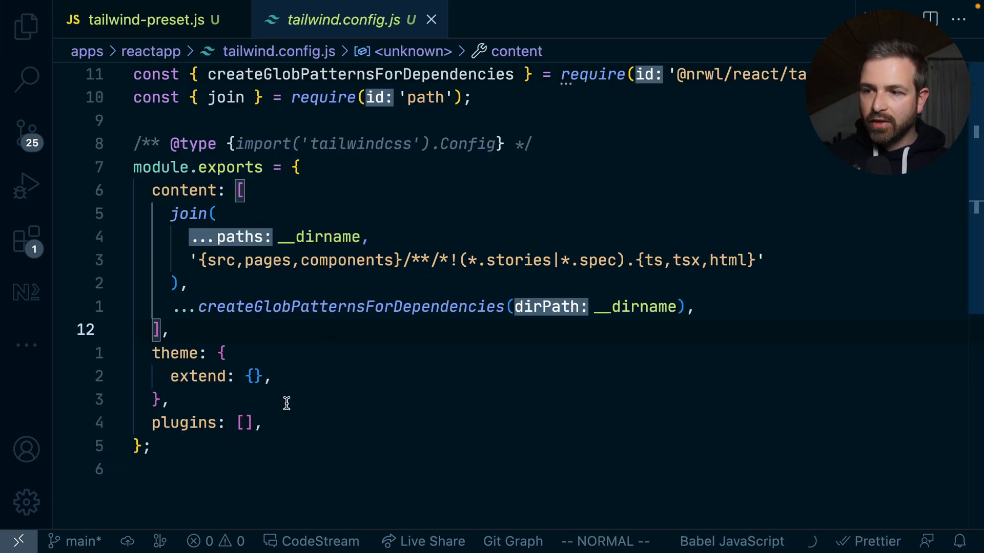
pyautogui.write("require('")
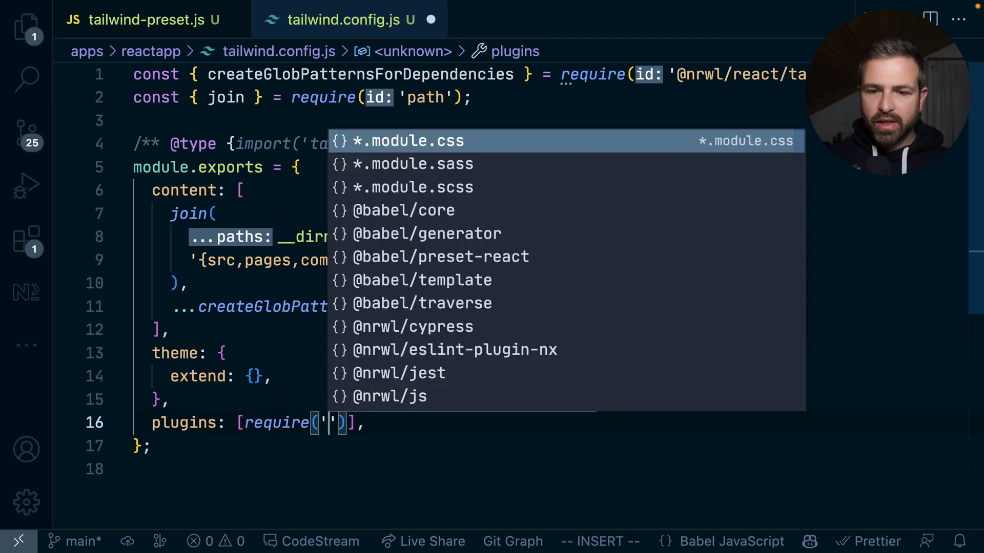
pyautogui.write('../')
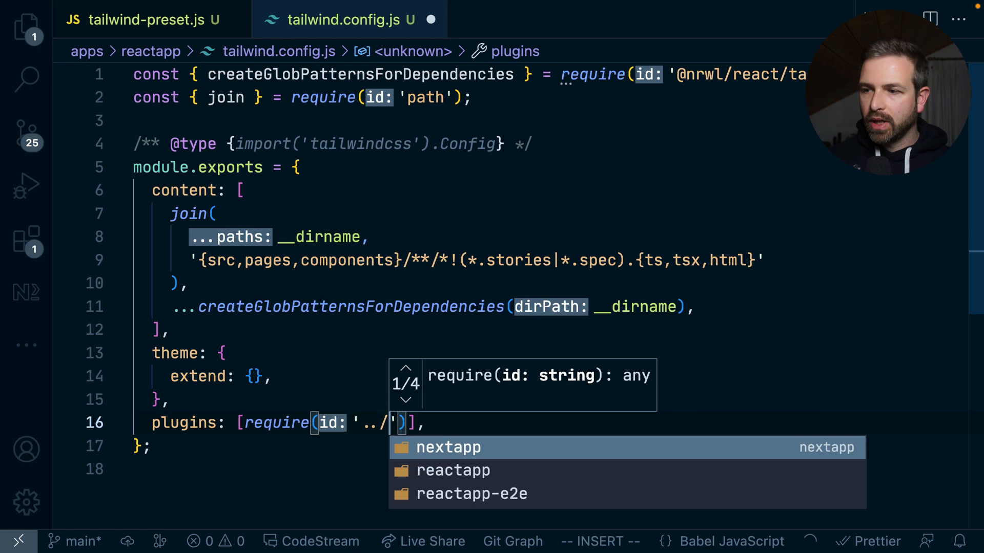
pyautogui.write('../tailwind-preset')
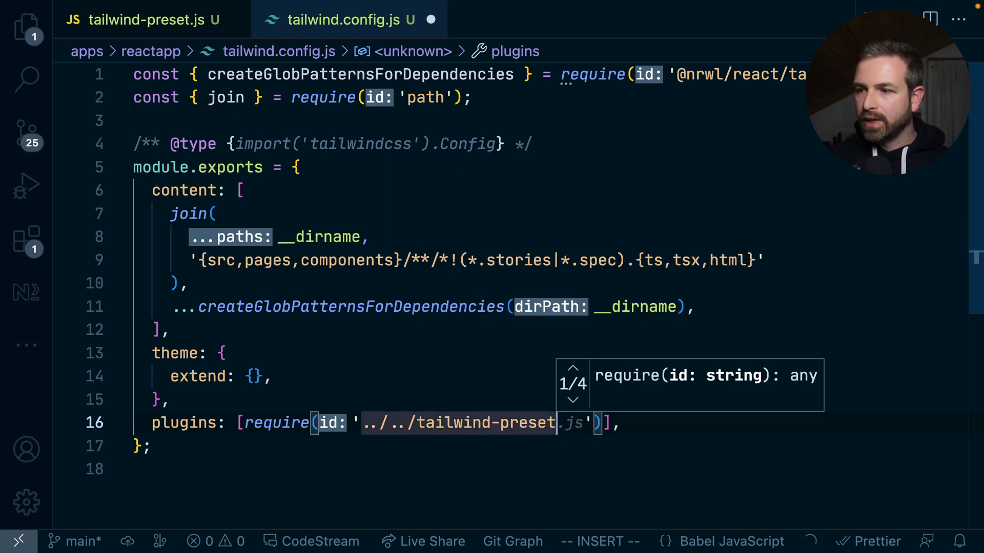
pyautogui.press('Escape')
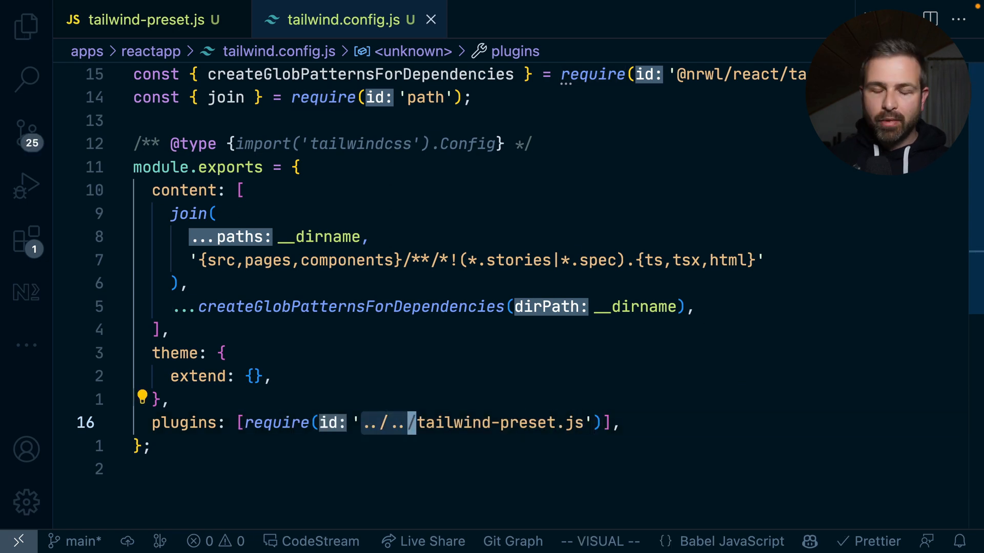
pyautogui.write('const {}')
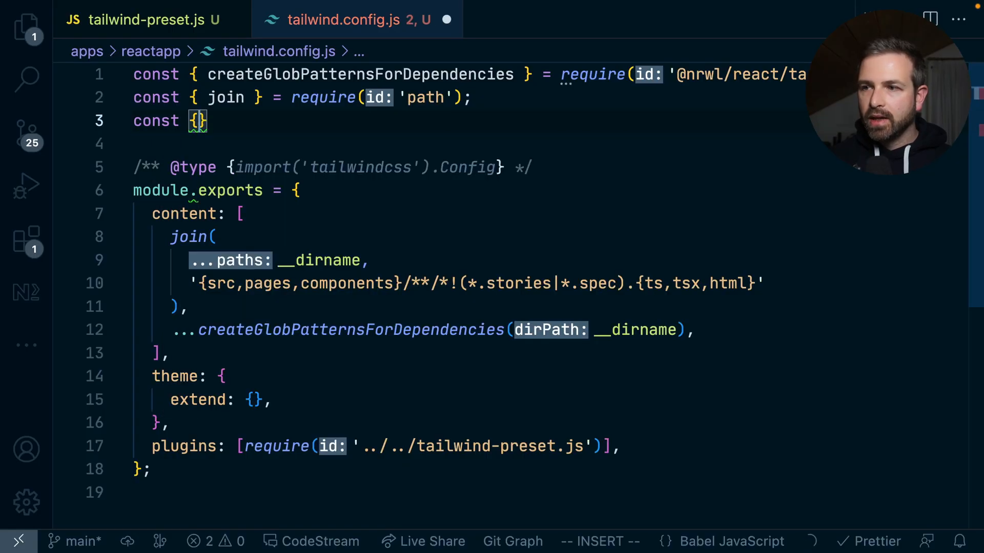
pyautogui.write("= require('@tailwindcss/typography');")
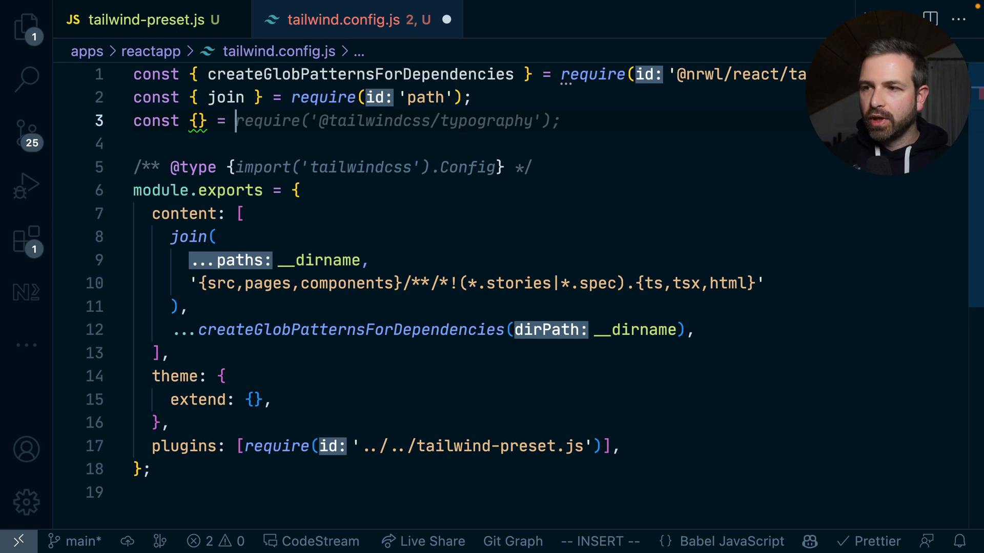
pyautogui.write('workspaceRoot')
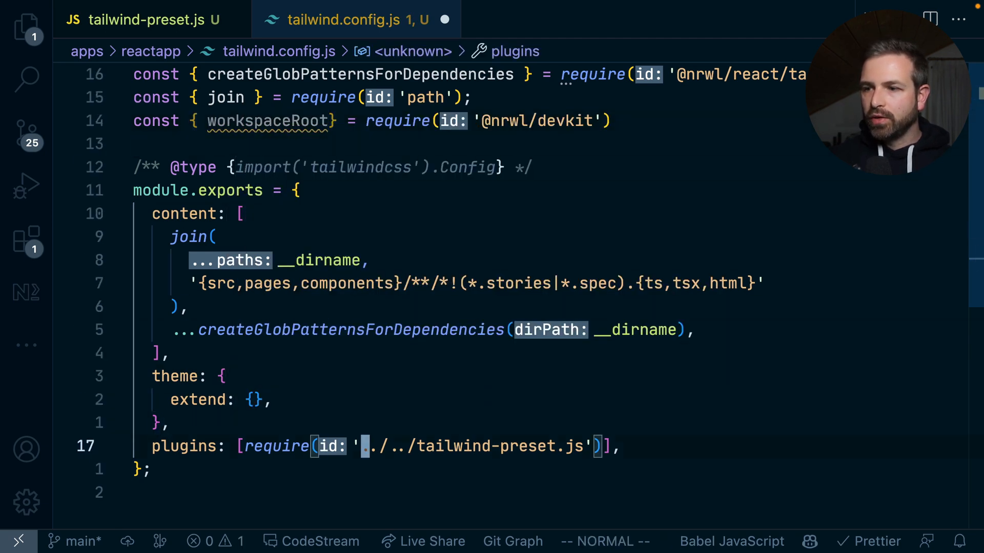
pyautogui.write('join(')
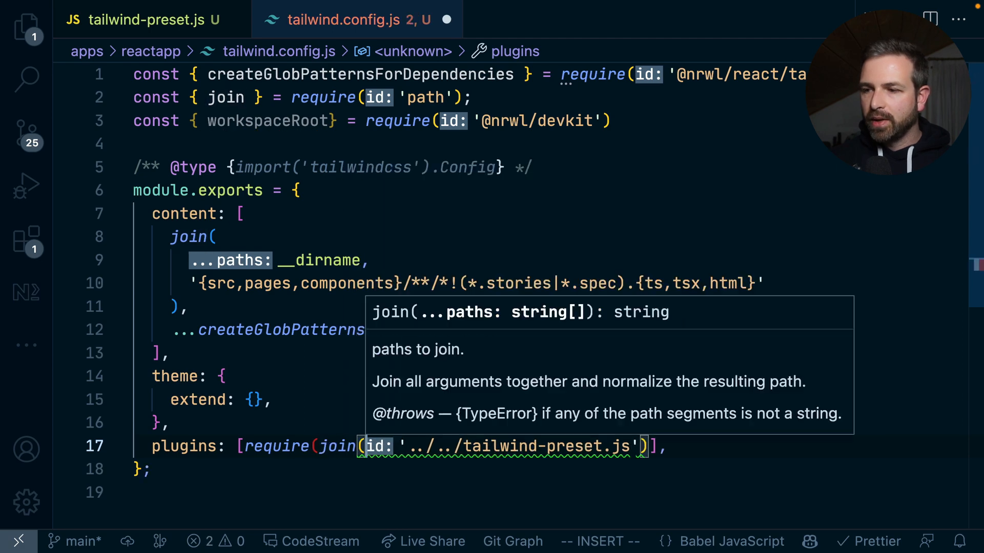
pyautogui.write('workspaceRoot,')
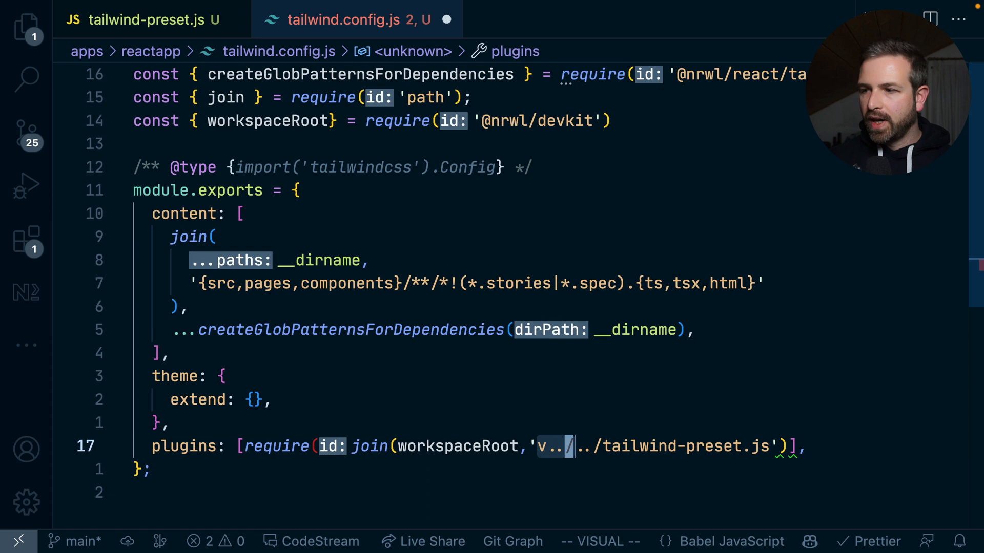
# Search the workspace files for 'next'.
pyautogui.press('ctrl+p')
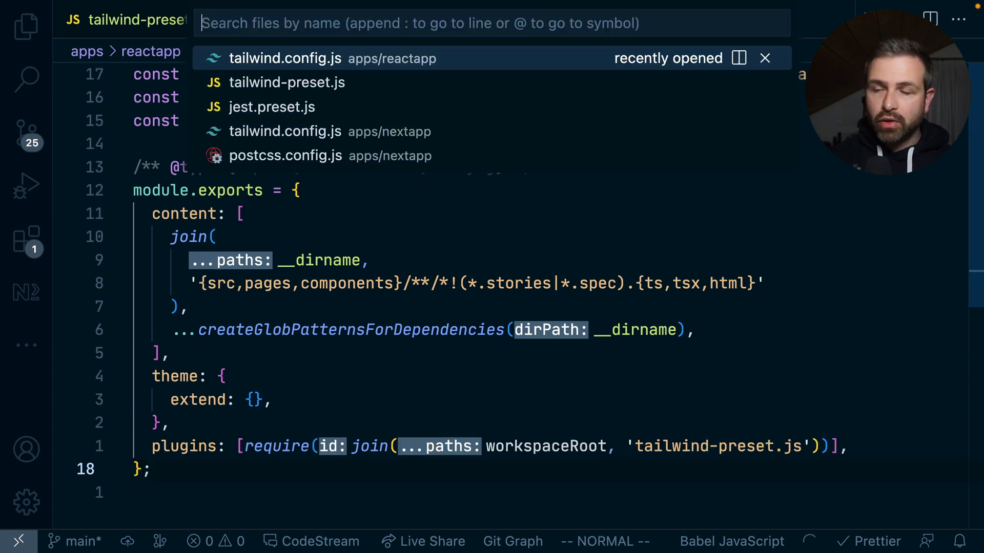
pyautogui.write('next')
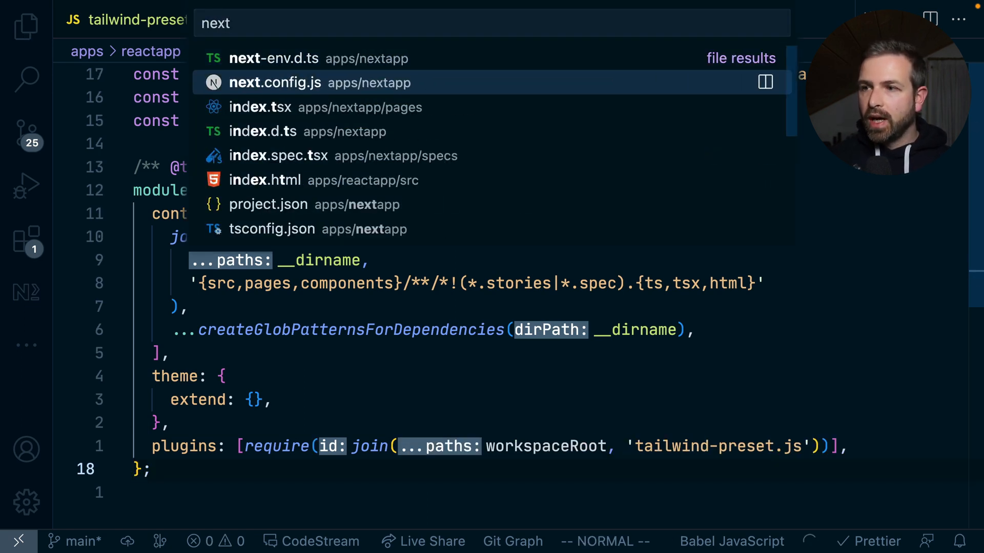